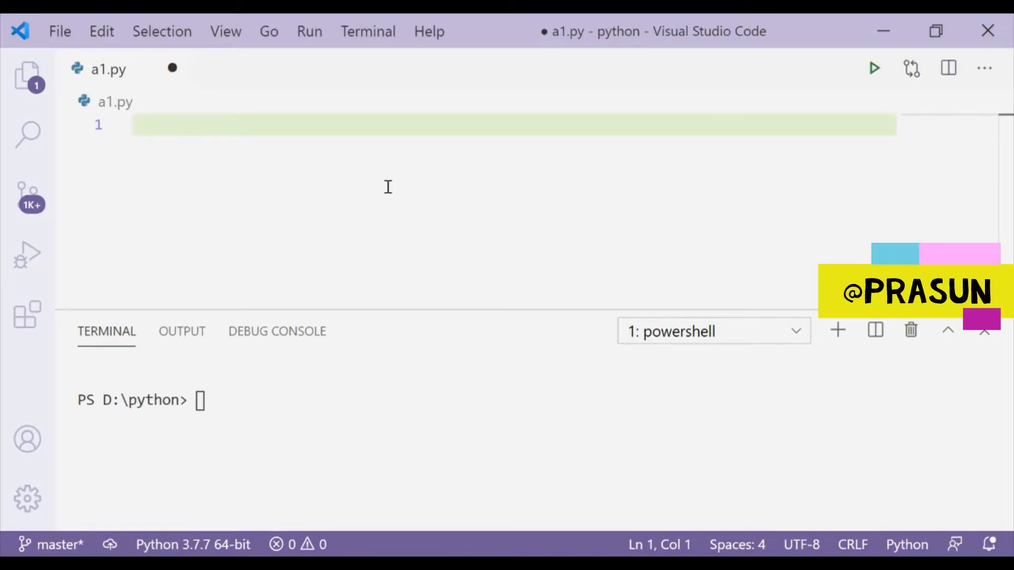
Write prasun=open('prasun.txt','r') on the first line of a1.py
left_click(162, 124)
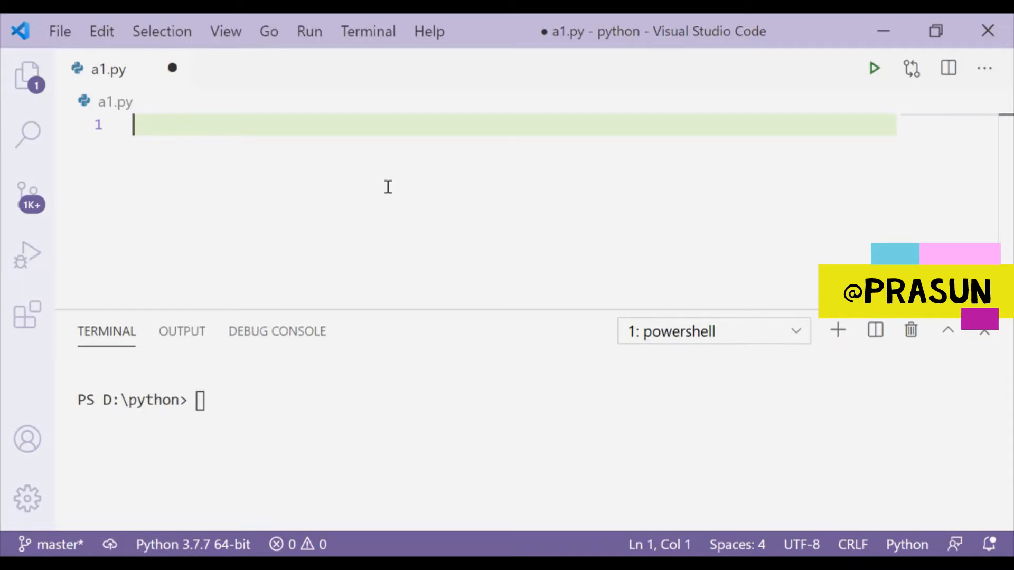
mouse_move(10, 223)
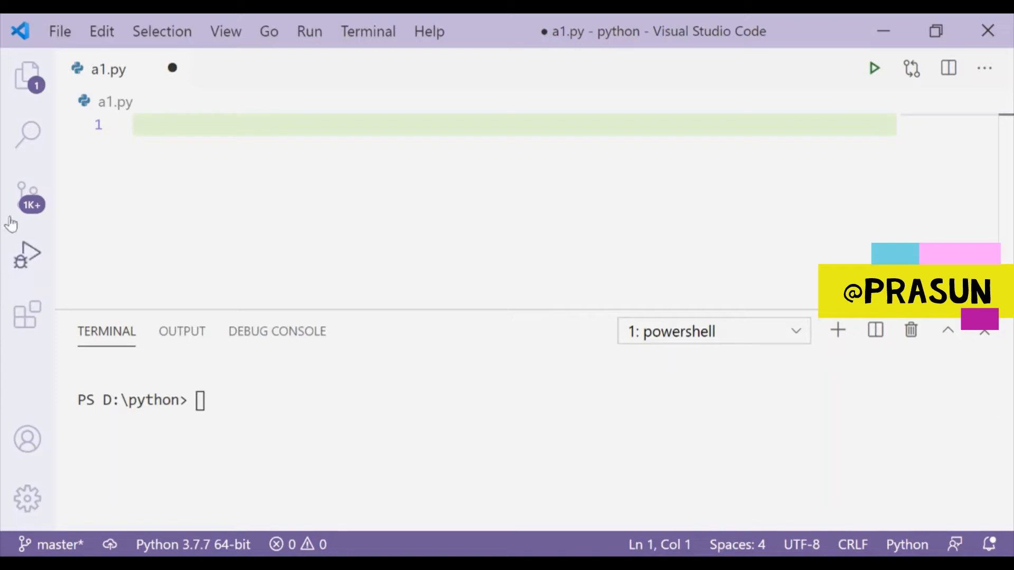
type("kbb")
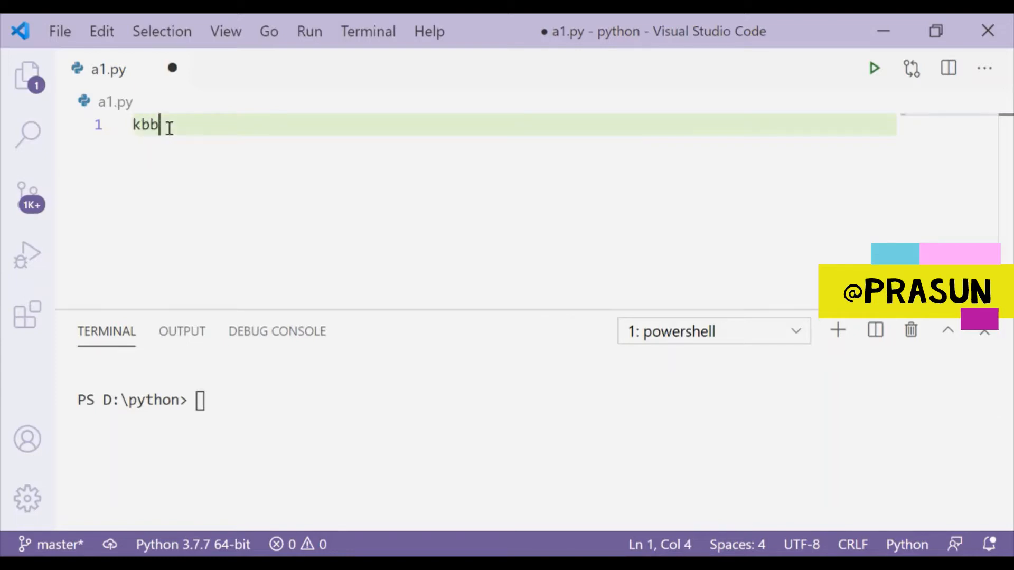
key("Backspace")
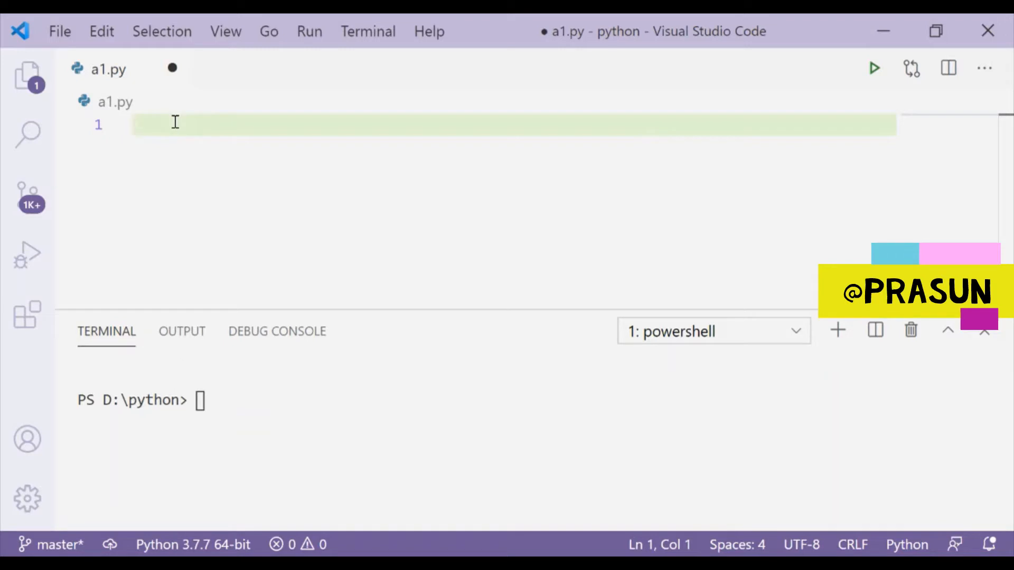
left_click(137, 124)
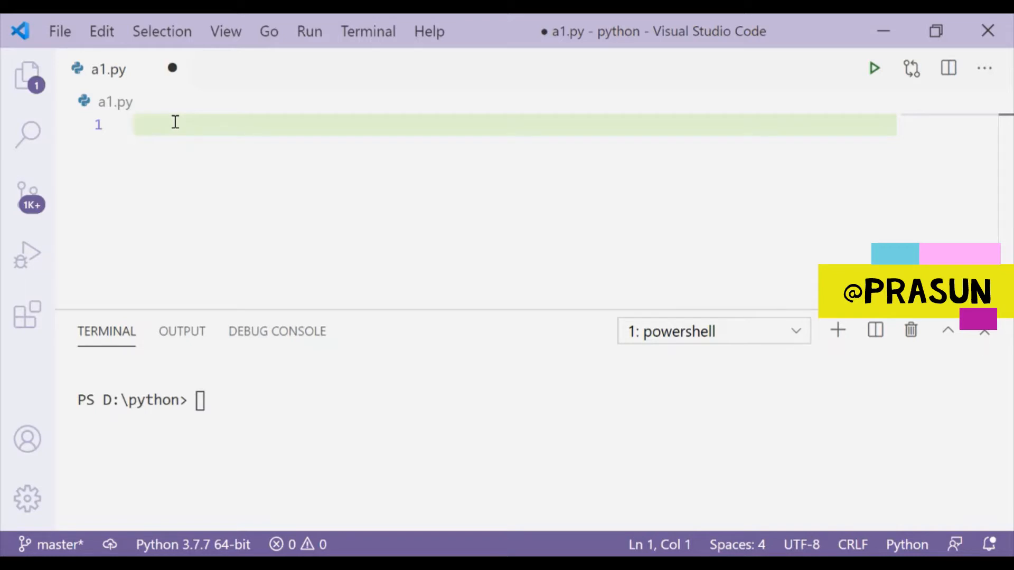
type("open()")
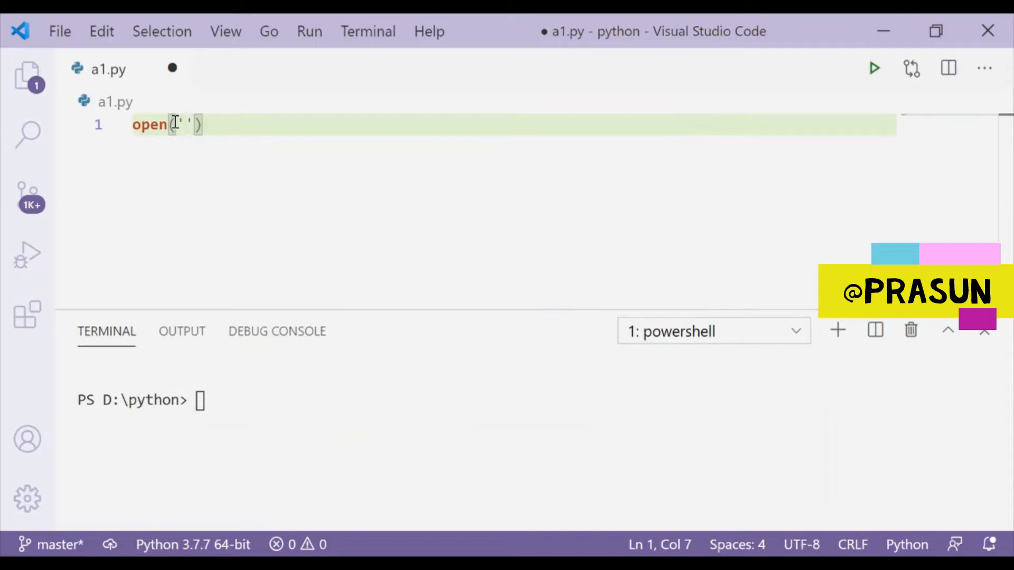
type("prasu")
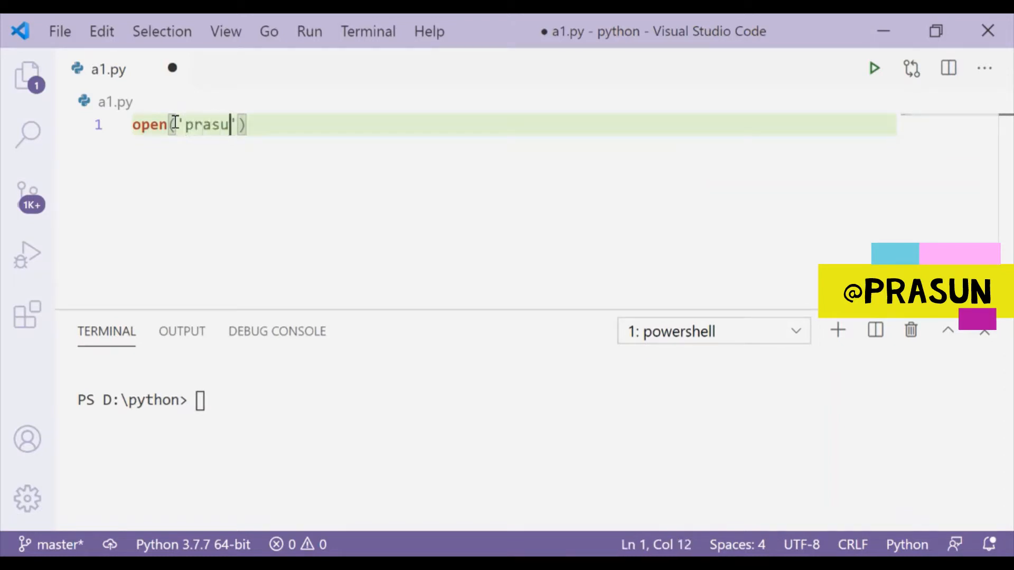
type("n.txt")
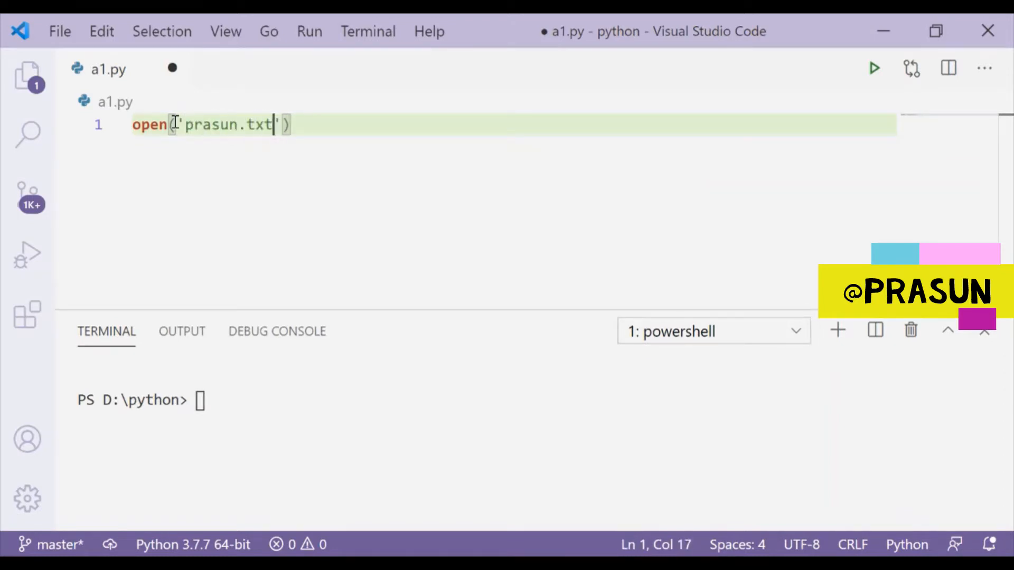
type(",")
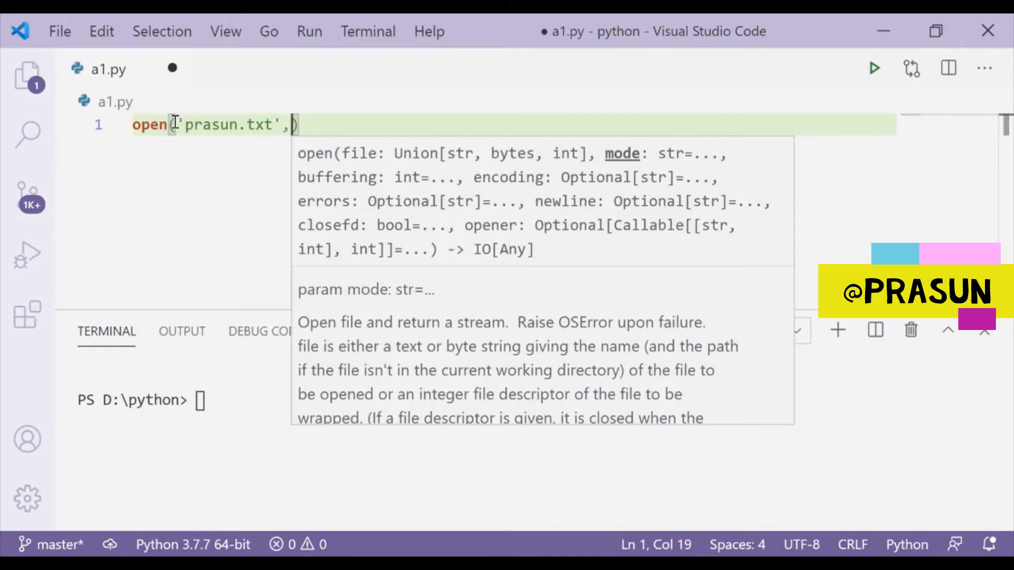
type("''")
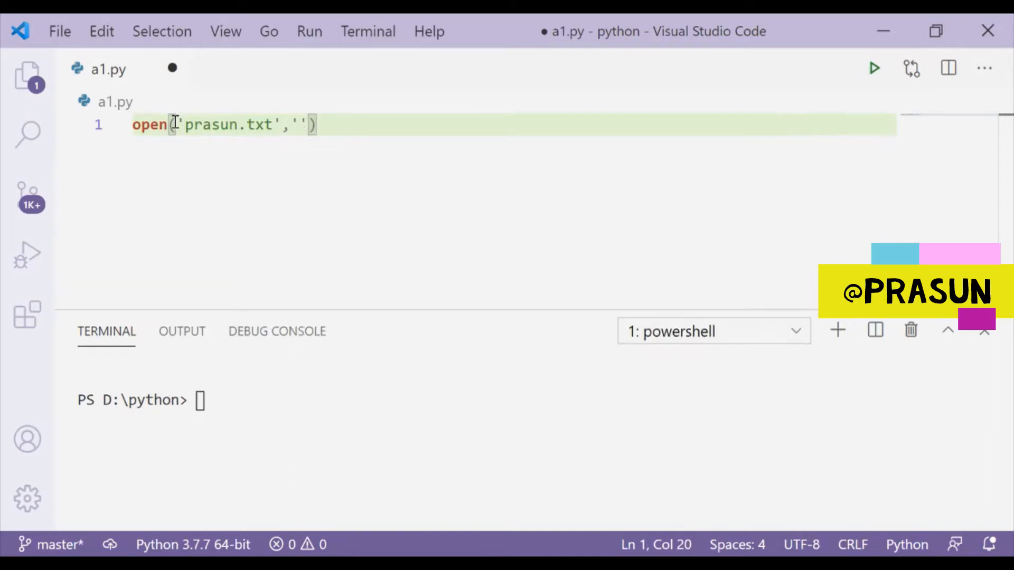
type("r")
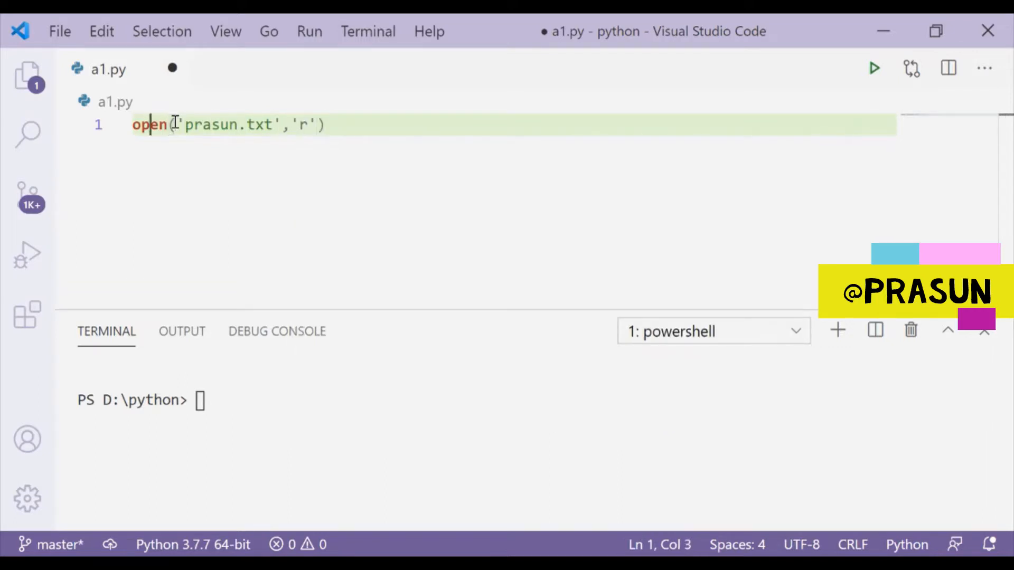
key("Home")
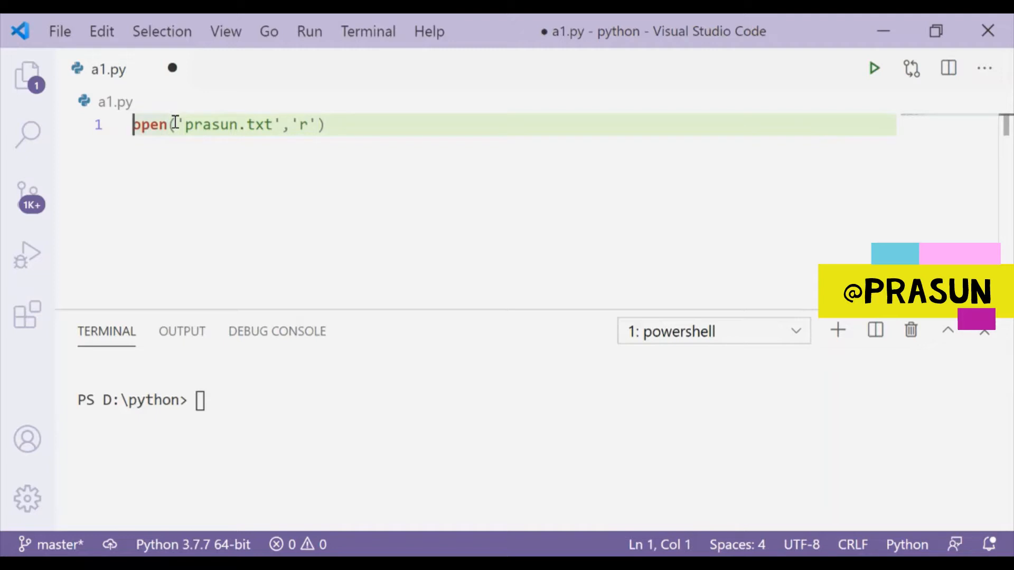
type("prasun=")
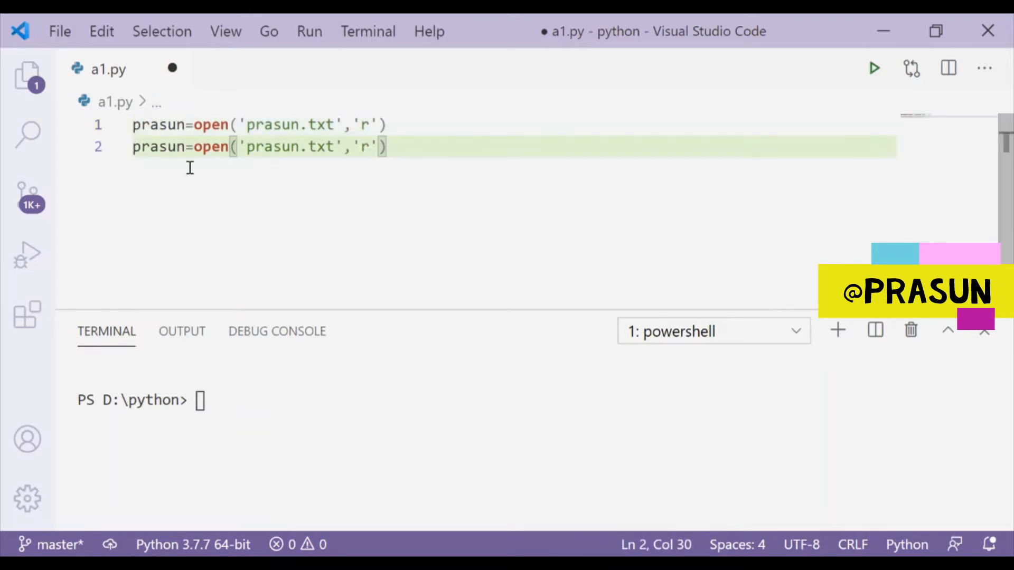
Duplicate the line as kp=open('kp.txt','r') for the second file
type("kp")
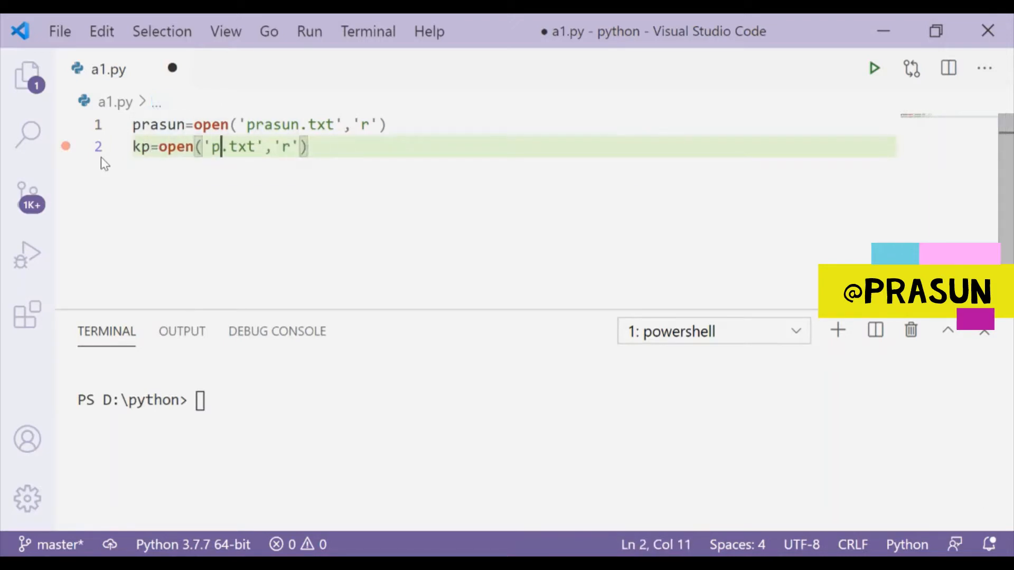
key("Backspace")
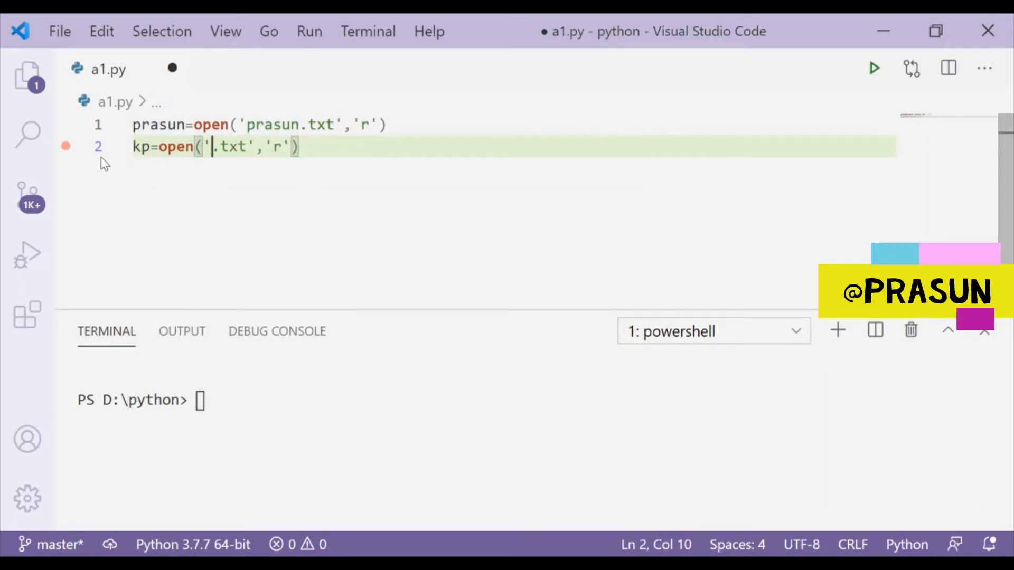
type("kp")
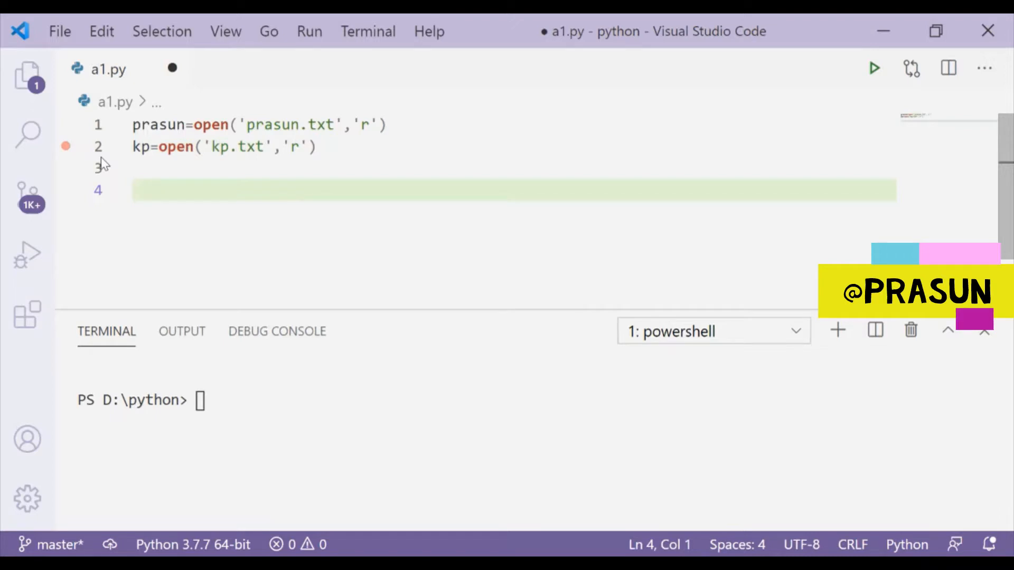
Add kp1=kp.readlines() and prasun1=prasun.readlines(), then print(kp1) and save
type("kp")
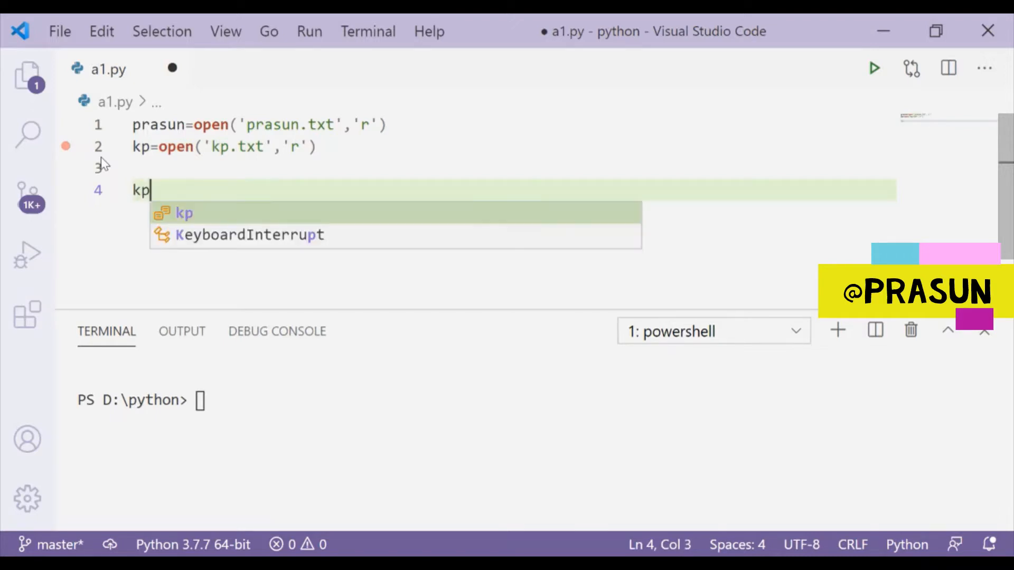
type(".readlines")
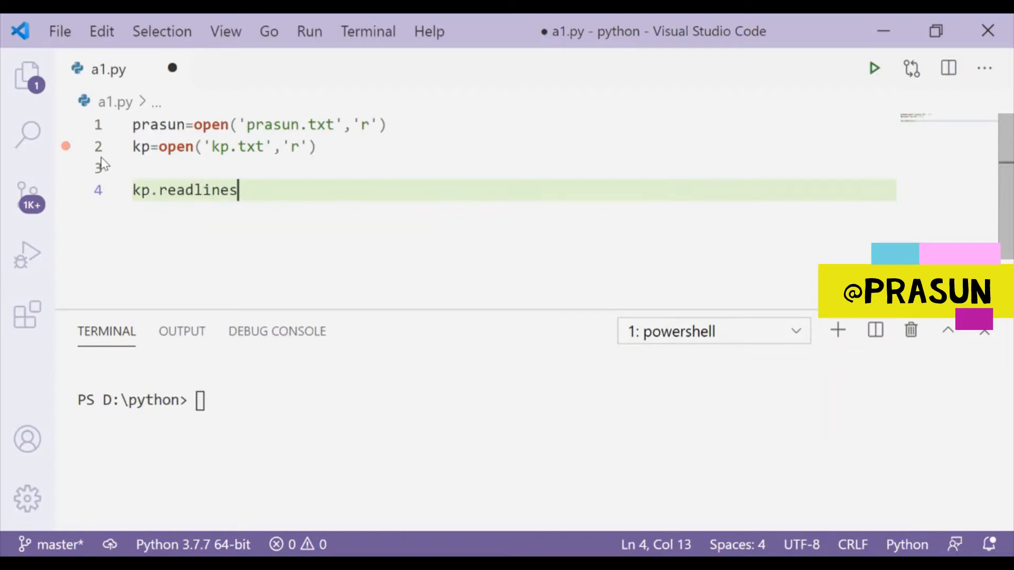
type("()")
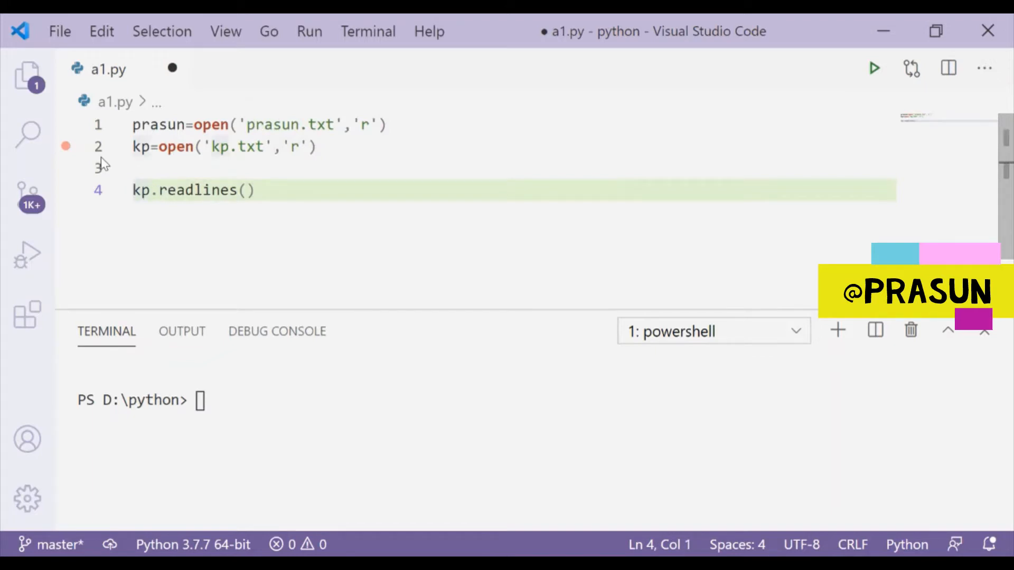
type("kp1=")
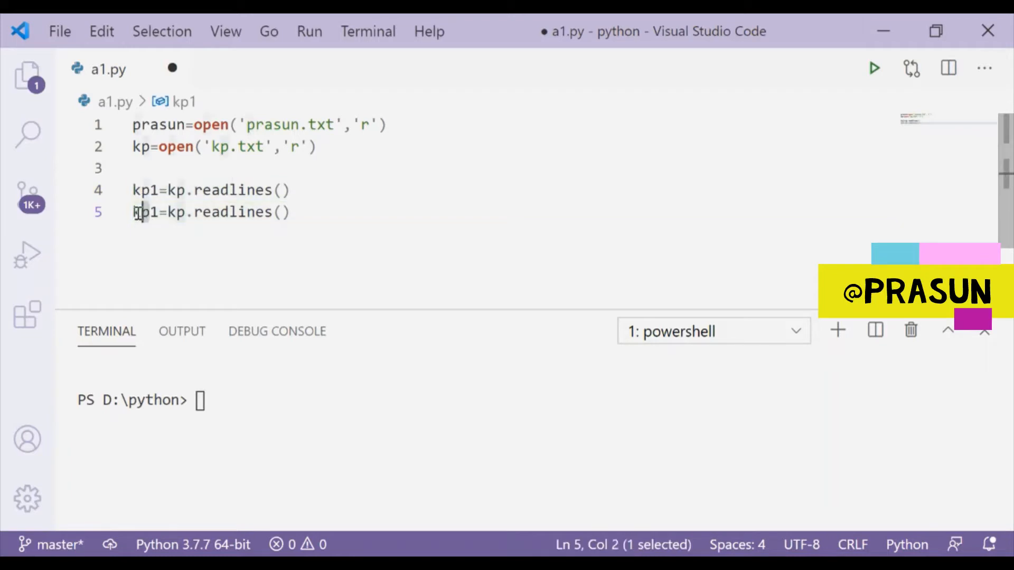
type("prasun")
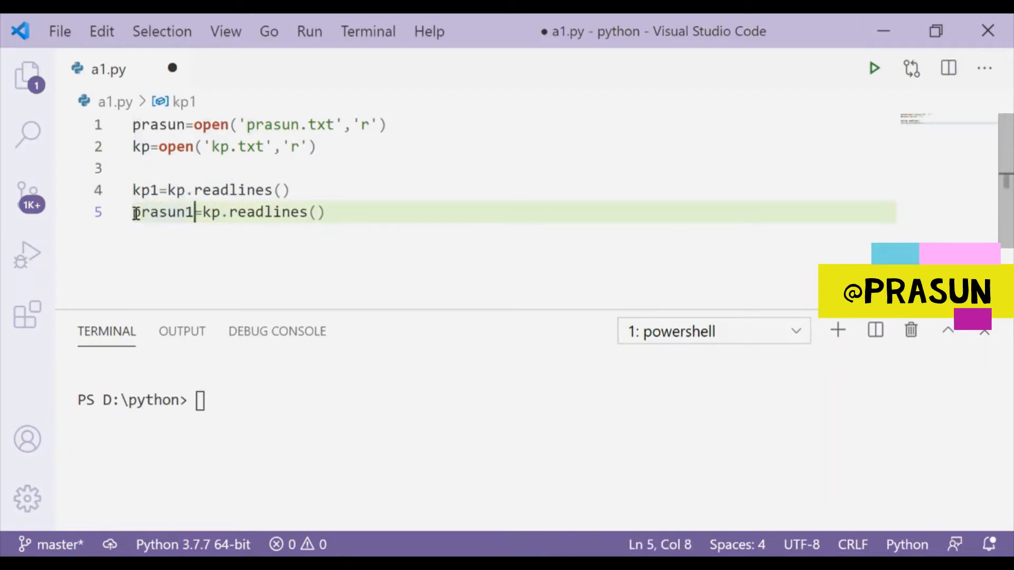
type("prasun")
type("print(kp1")
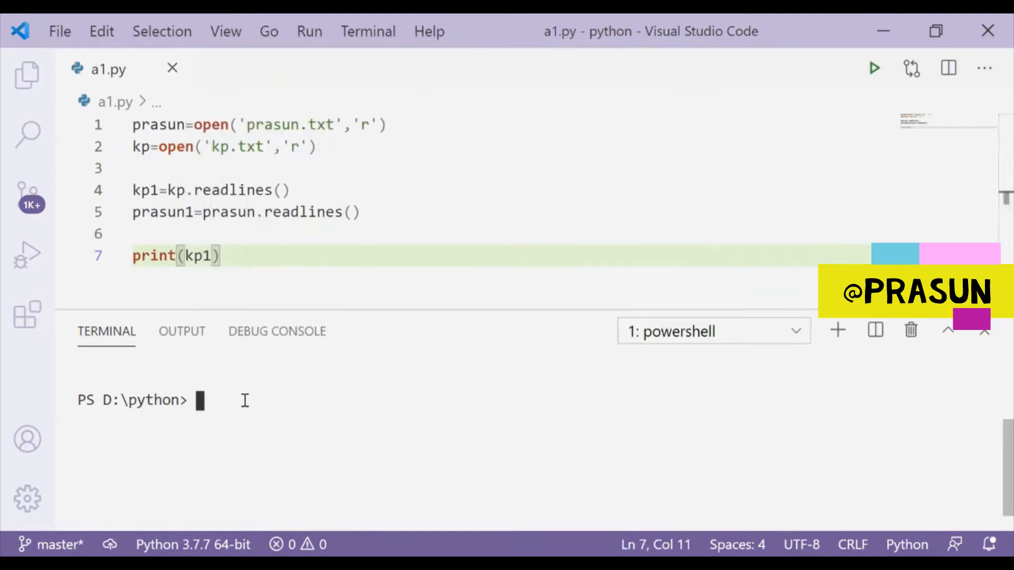
Run a1.py in the terminal and scroll through the printed list of kp.txt lines
type("streamlit run safetygadget")
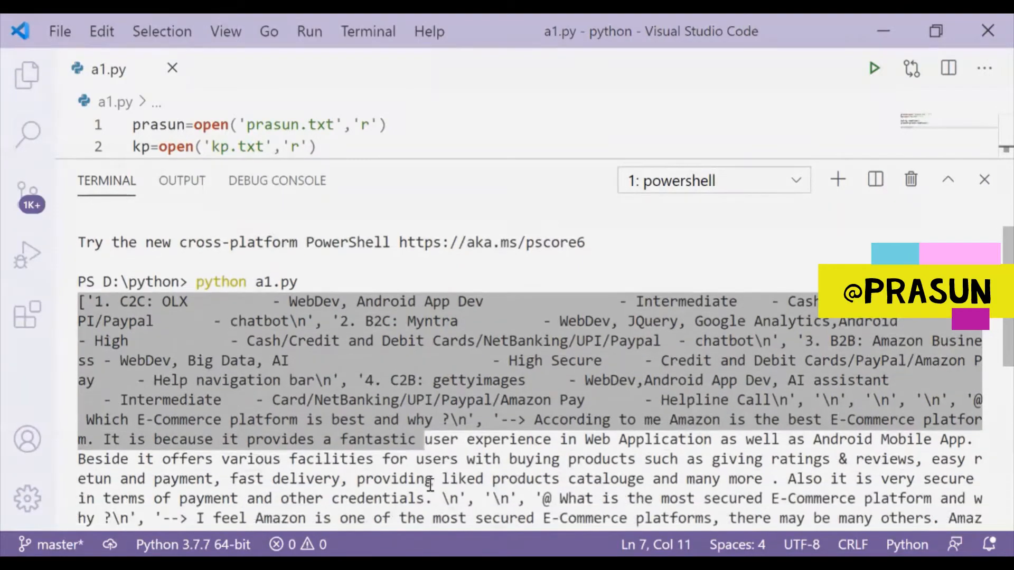
scroll("down", 3)
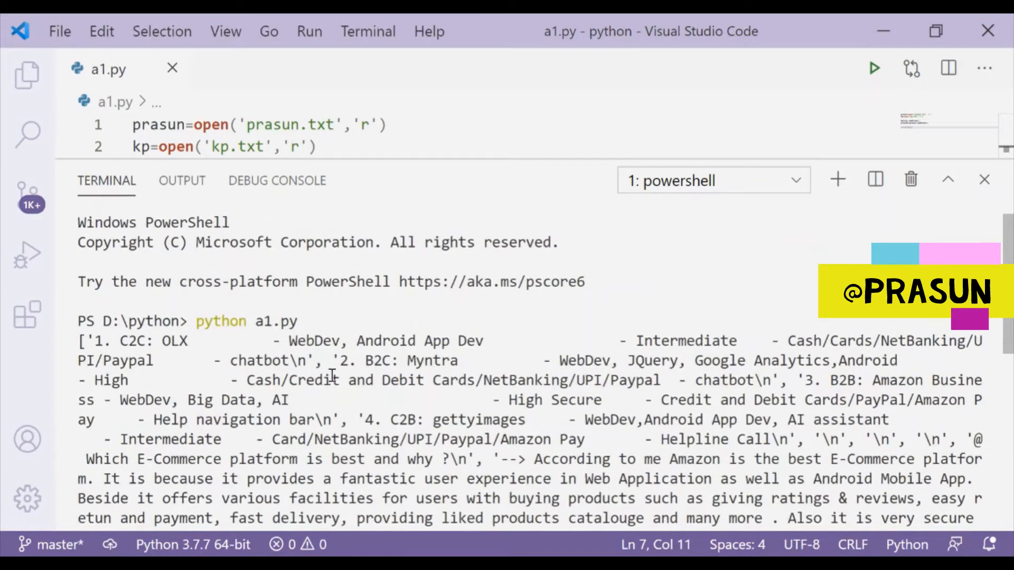
scroll("down", 3)
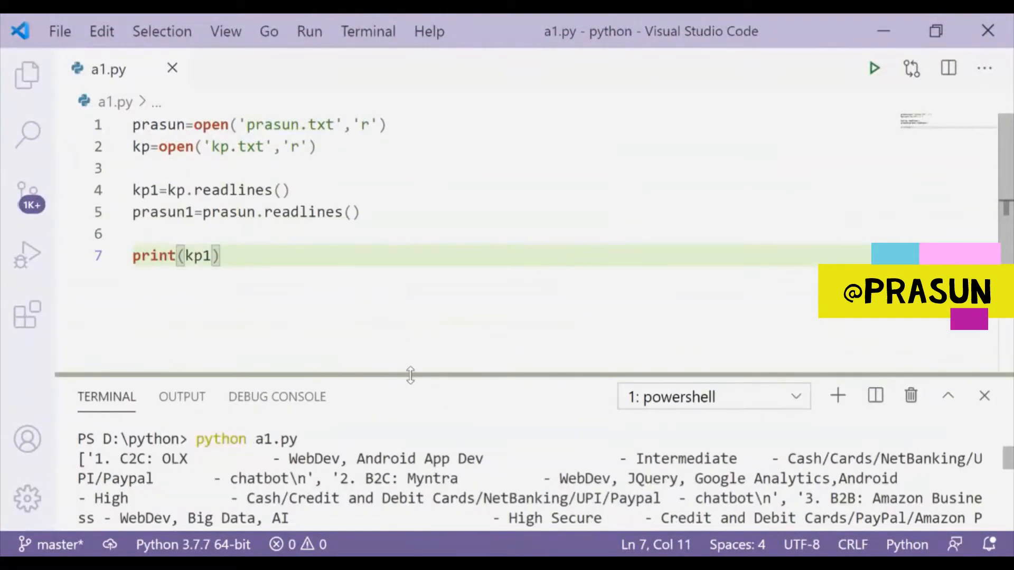
Replace print(kp1) with sen_kp=''.join(kp1) and sen_prasun=''.join(prasun1)
double_click(154, 255)
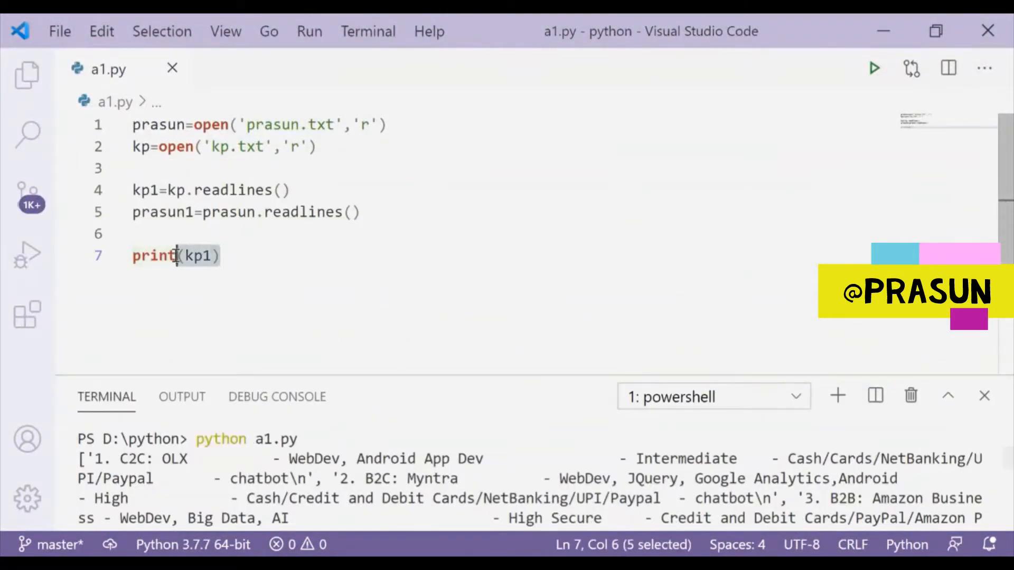
key("Delete")
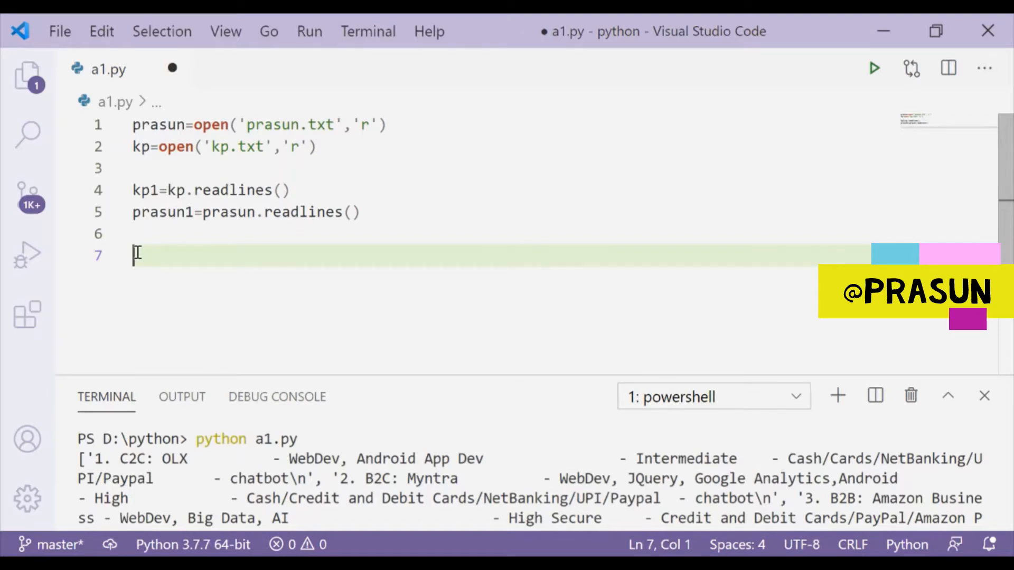
type("''.join(")
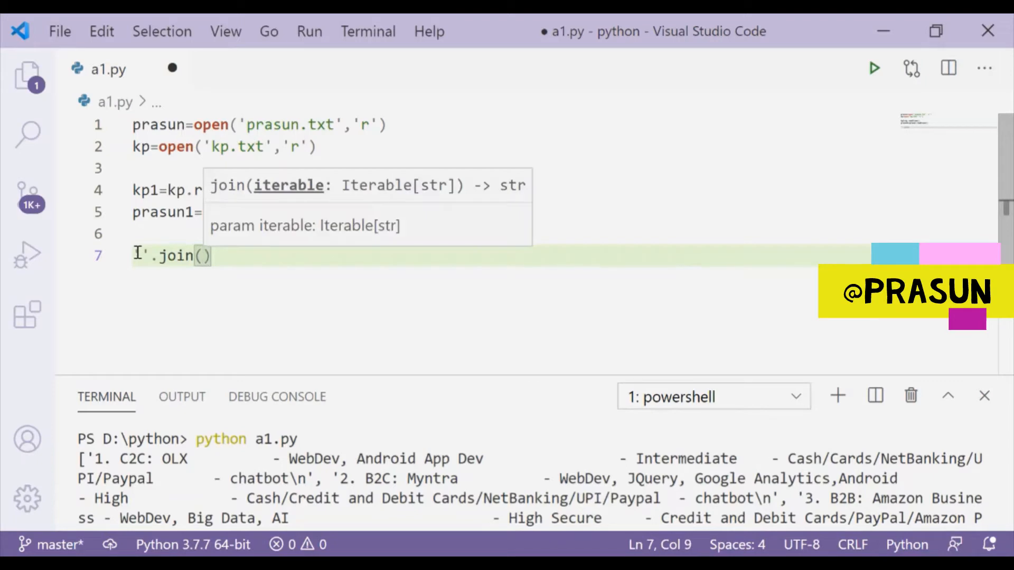
type("kp1")
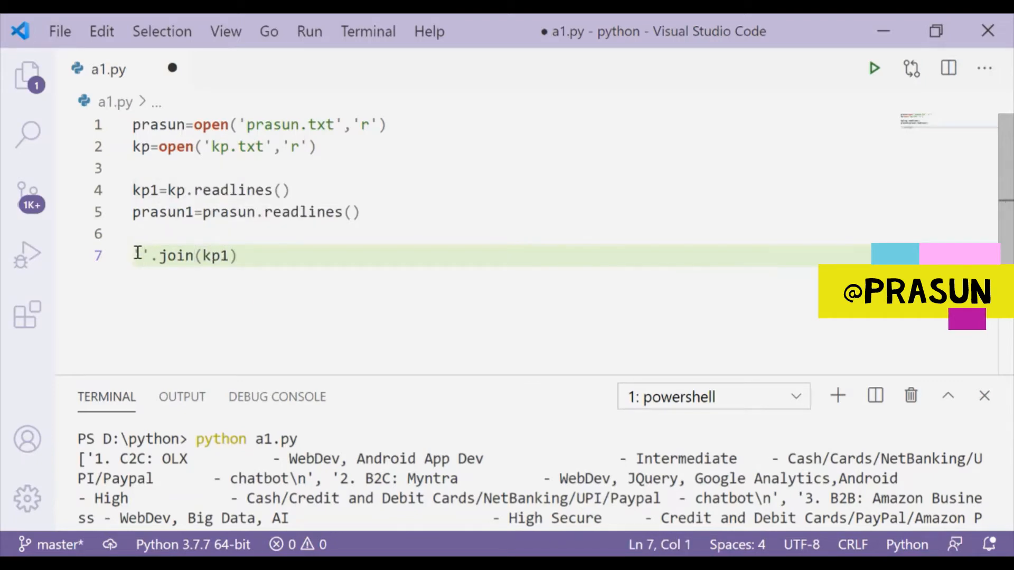
type("len_kp=")
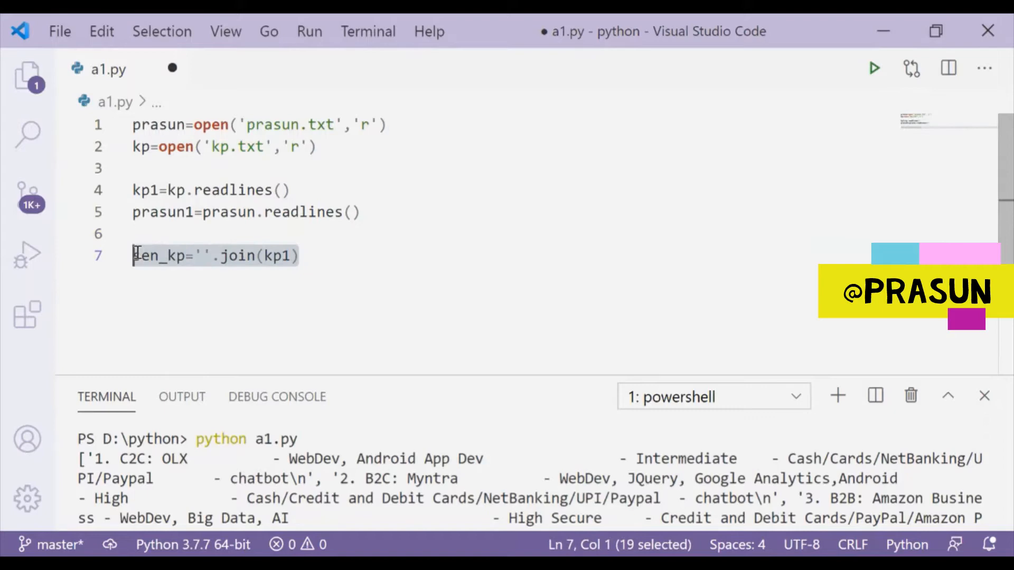
key("Return")
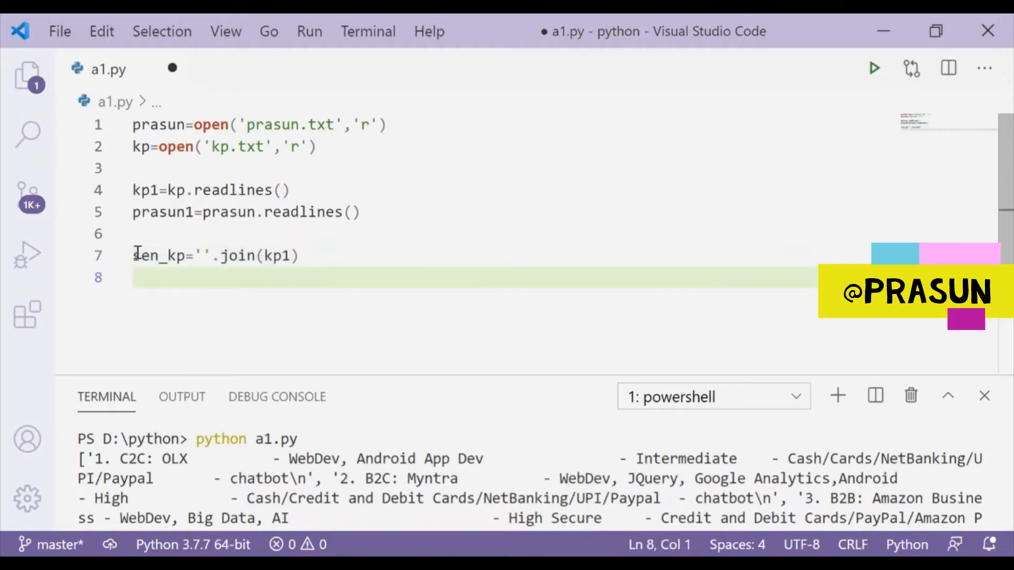
type("sen_kp=''.join(kp1)")
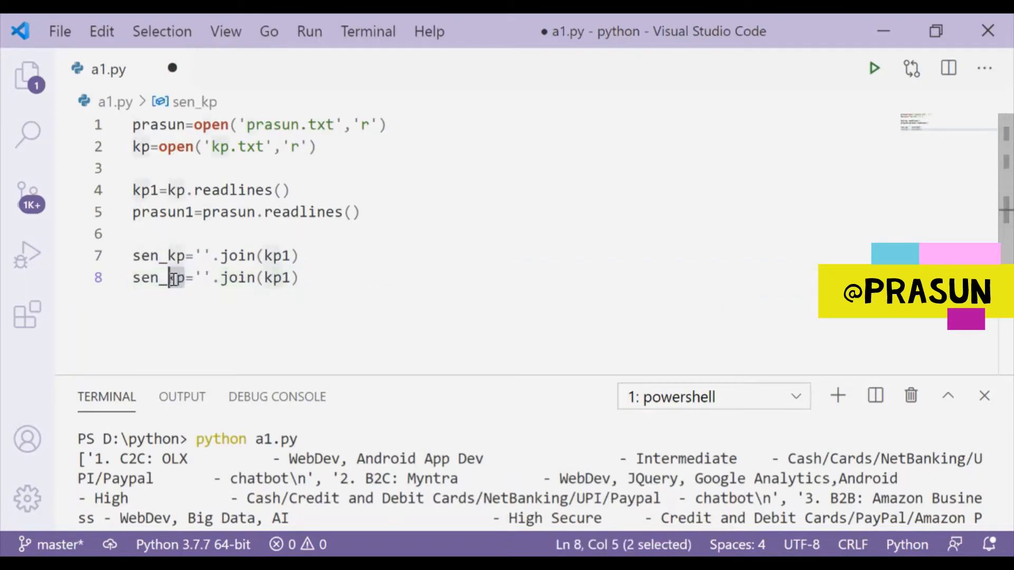
type("prasun")
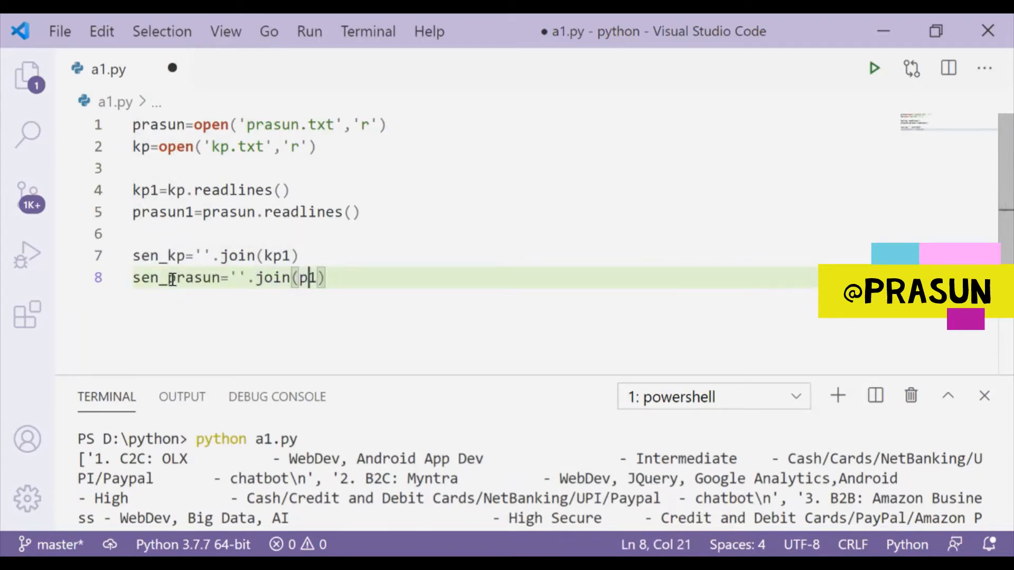
type("rasun1")
type("print")
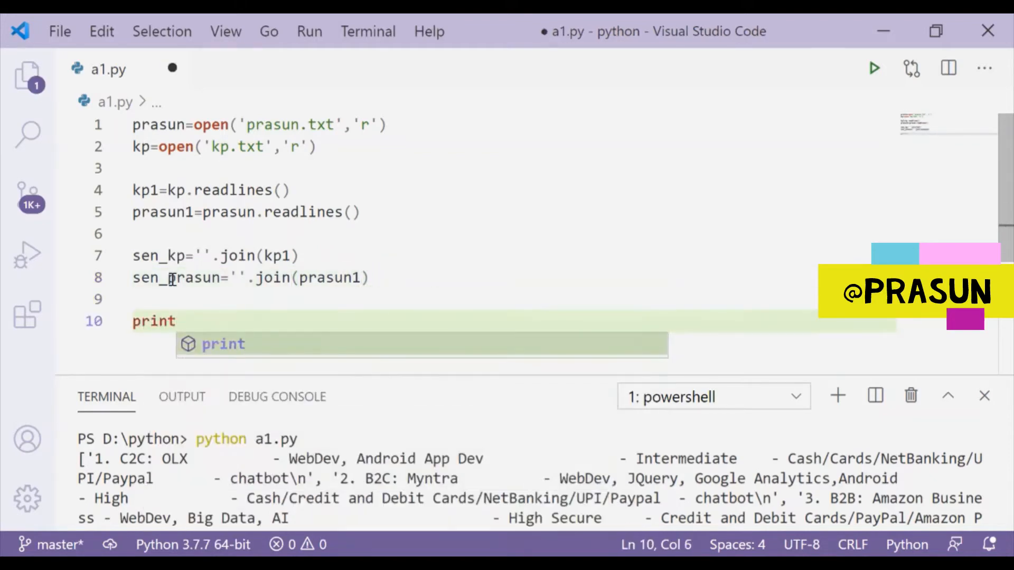
Complete print(sen_kp), run the script to view the joined text, then clear the terminal
type("(")
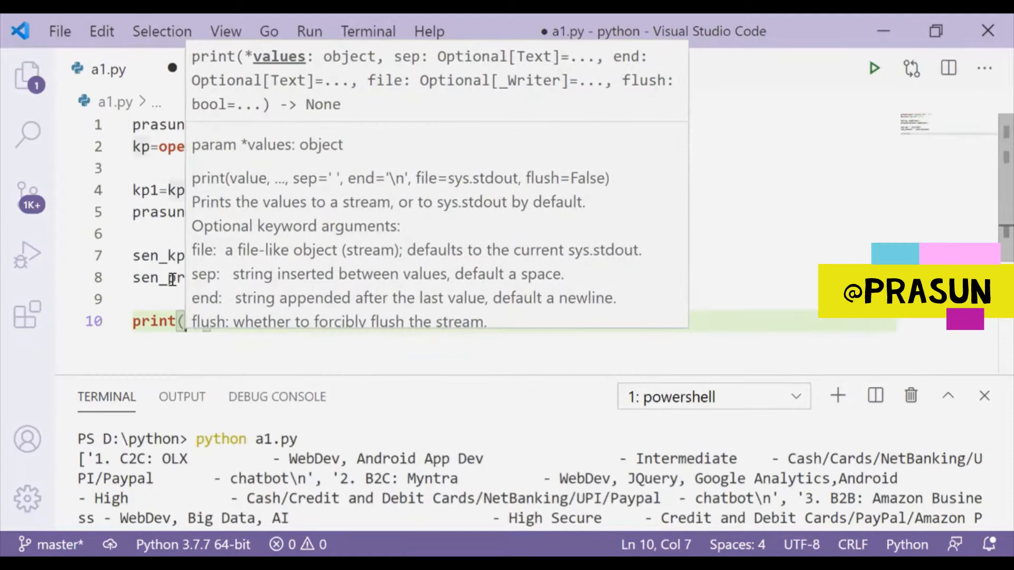
type("sen_")
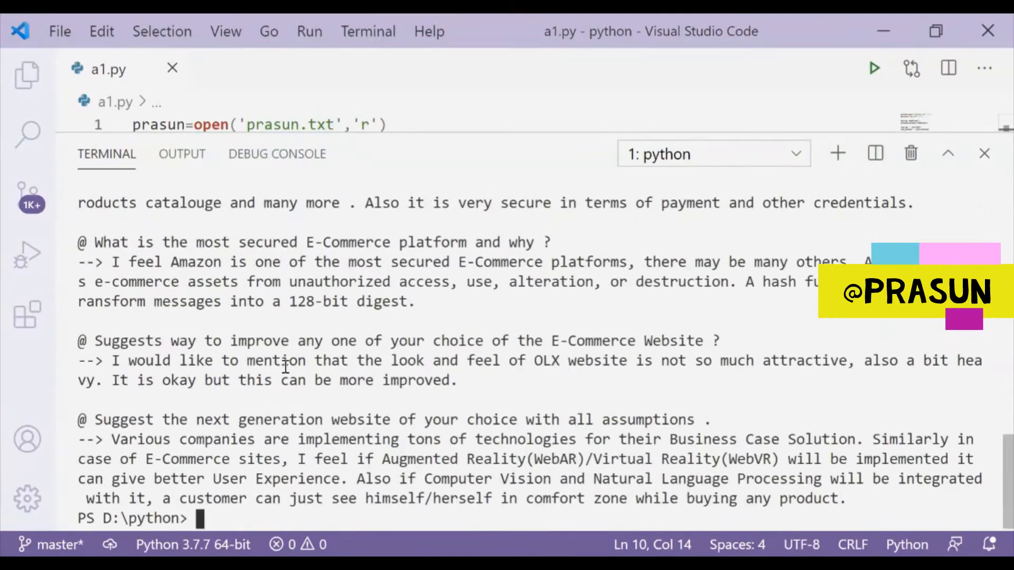
left_click(713, 155)
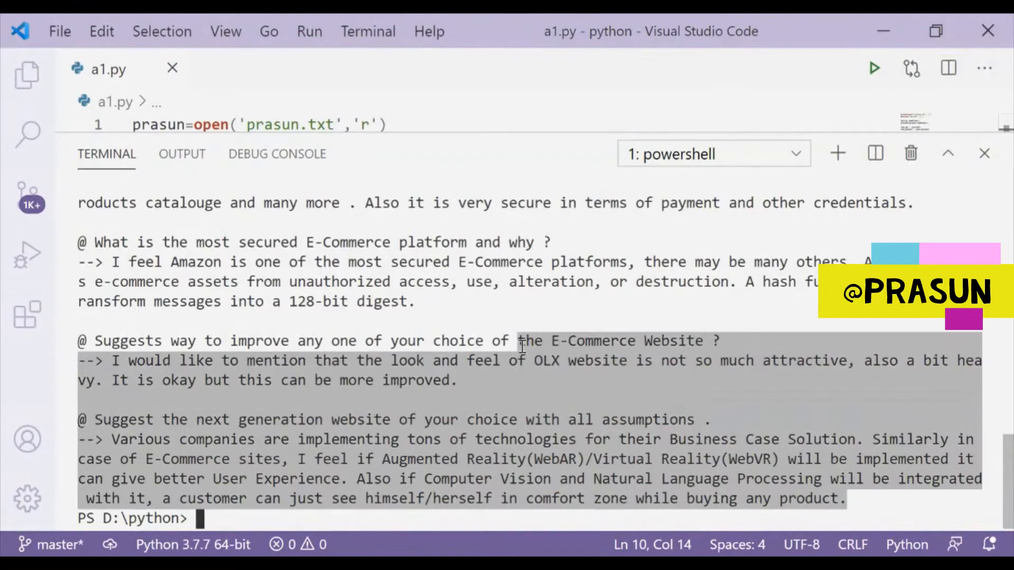
key("Return")
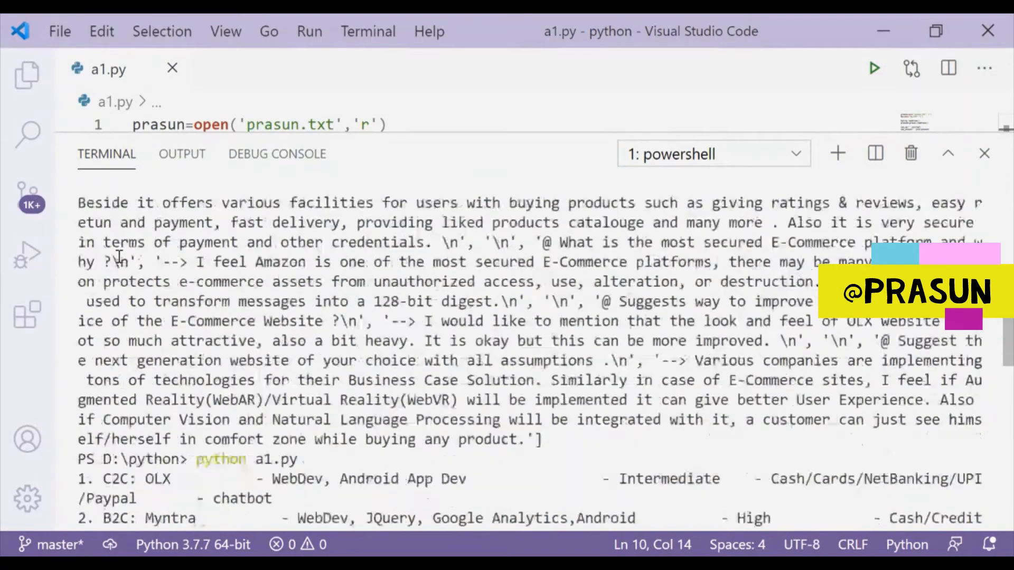
scroll("up", 3)
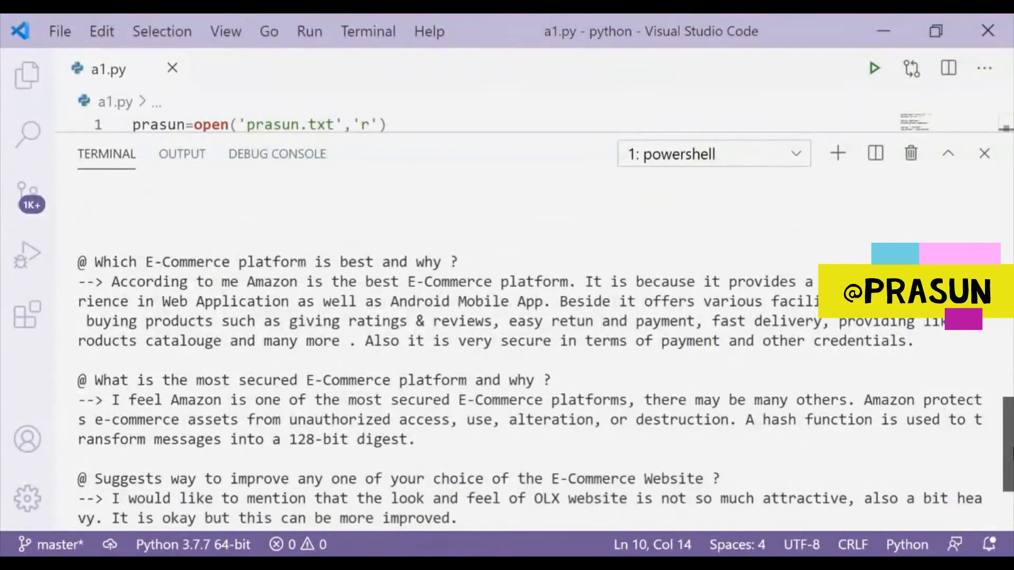
left_click(873, 67)
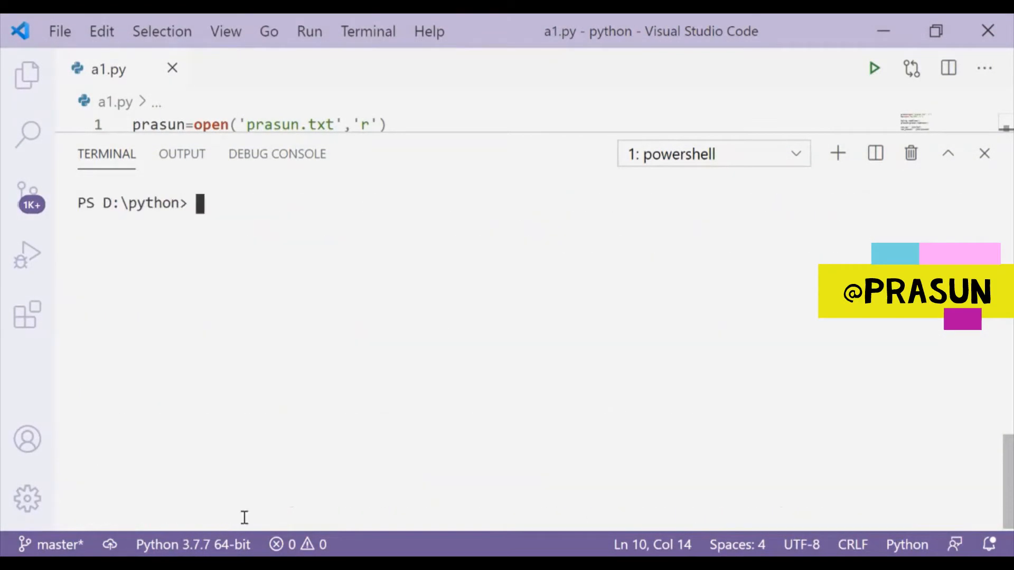
mouse_move(511, 130)
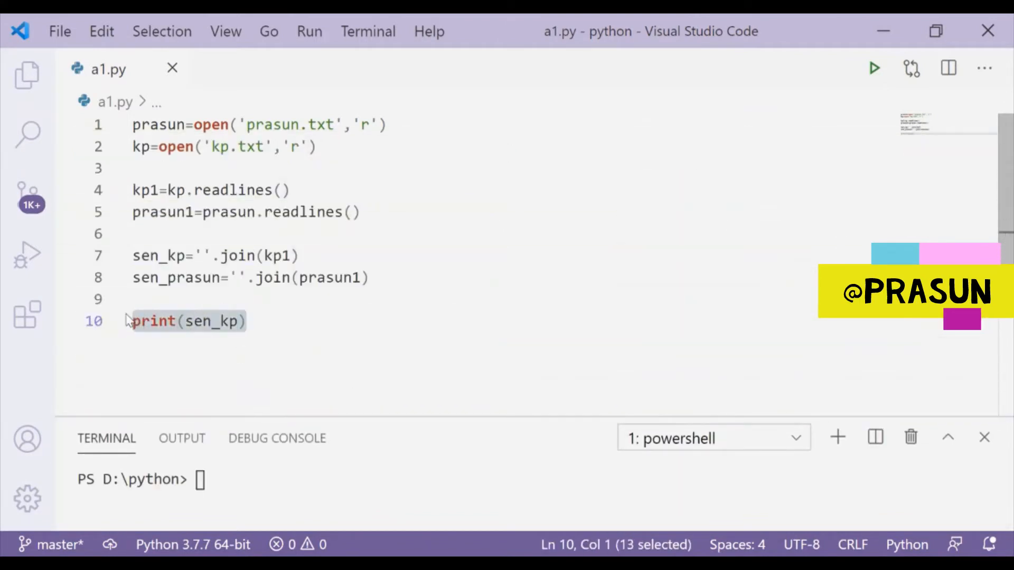
Replace the print line with kpbylines=sen_kp.split('.')
key("Delete")
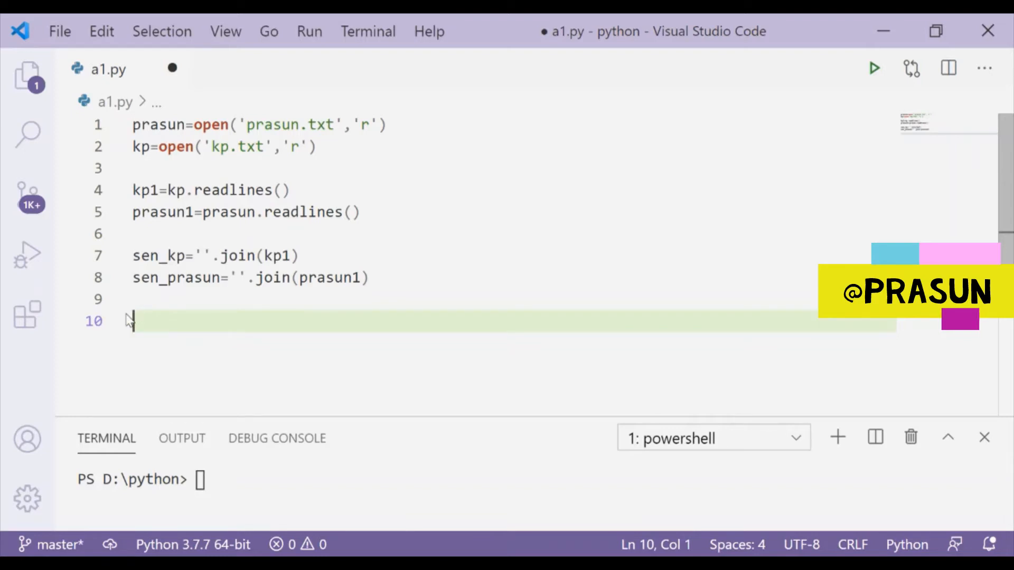
mouse_move(129, 322)
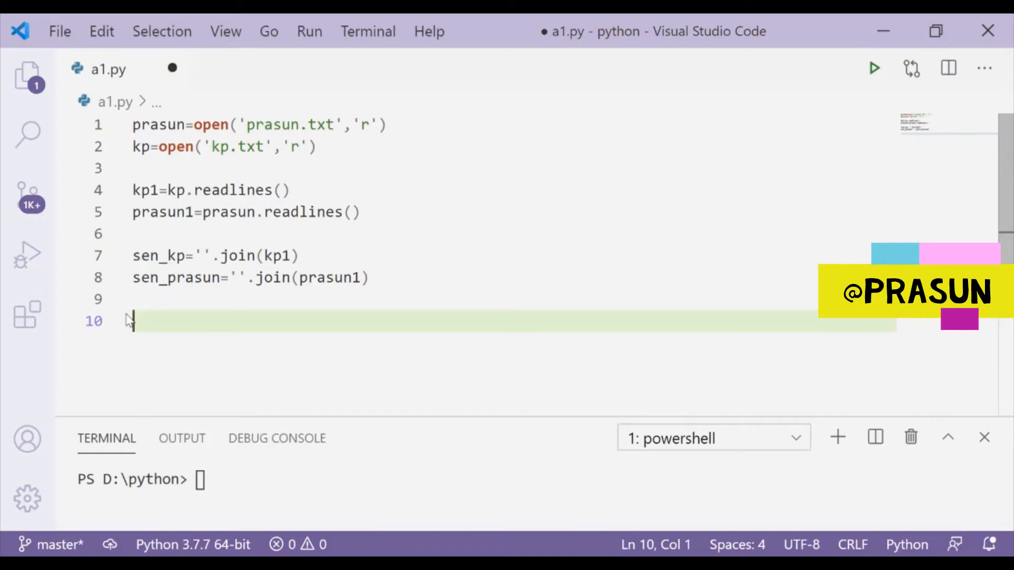
mouse_move(128, 320)
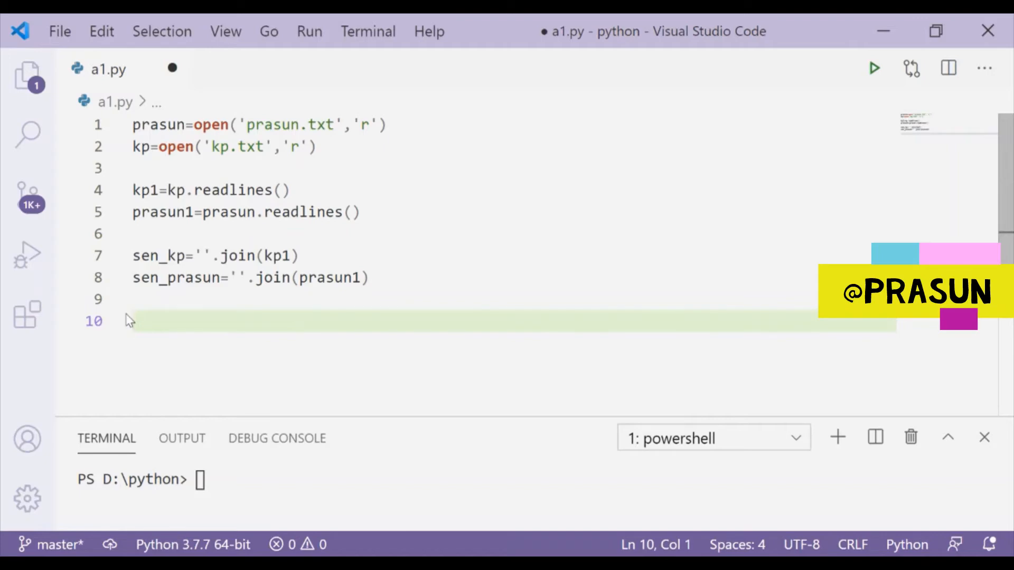
type("sen")
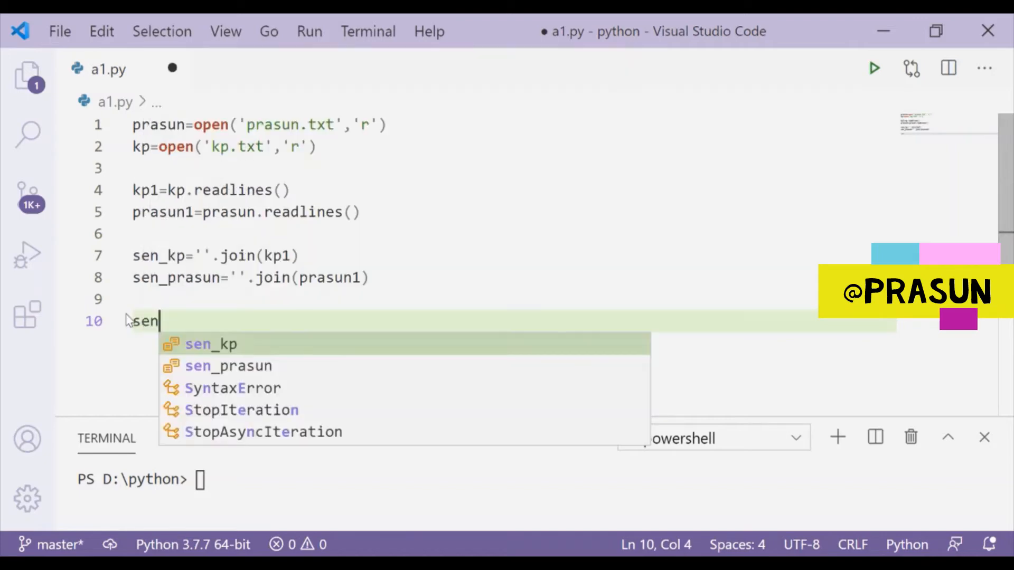
type("_kp.")
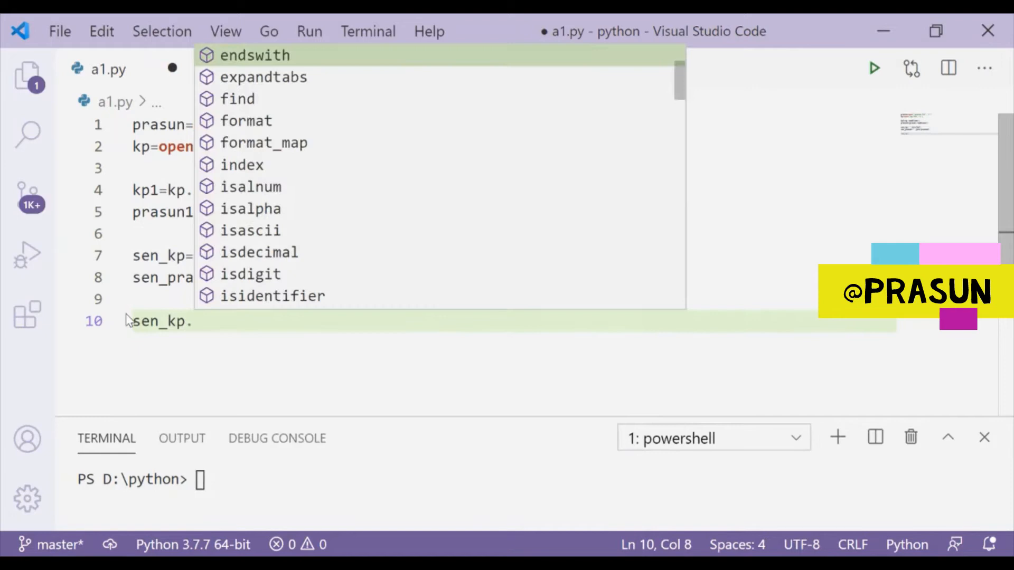
type("split]")
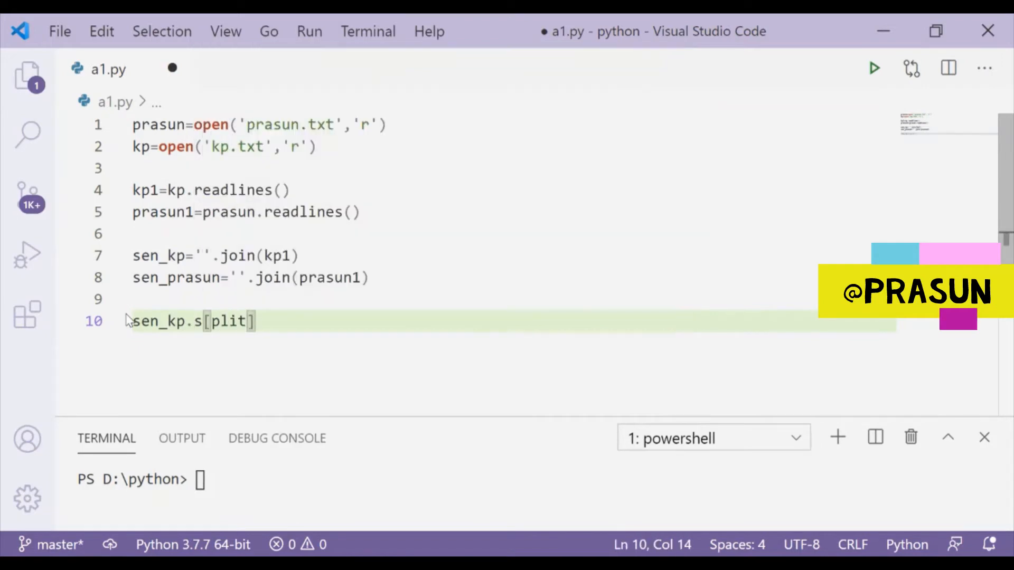
type("spli")
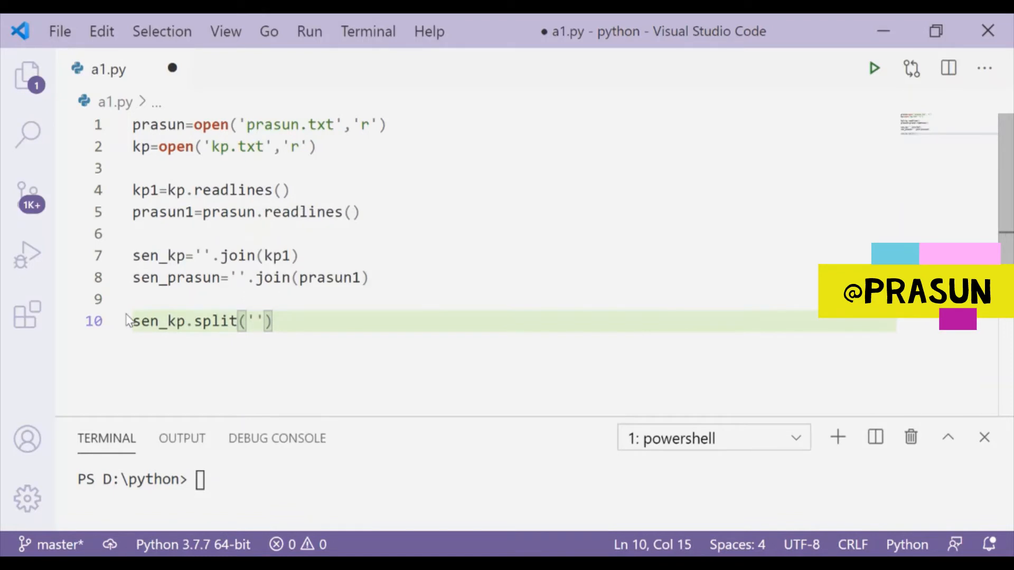
type(".")
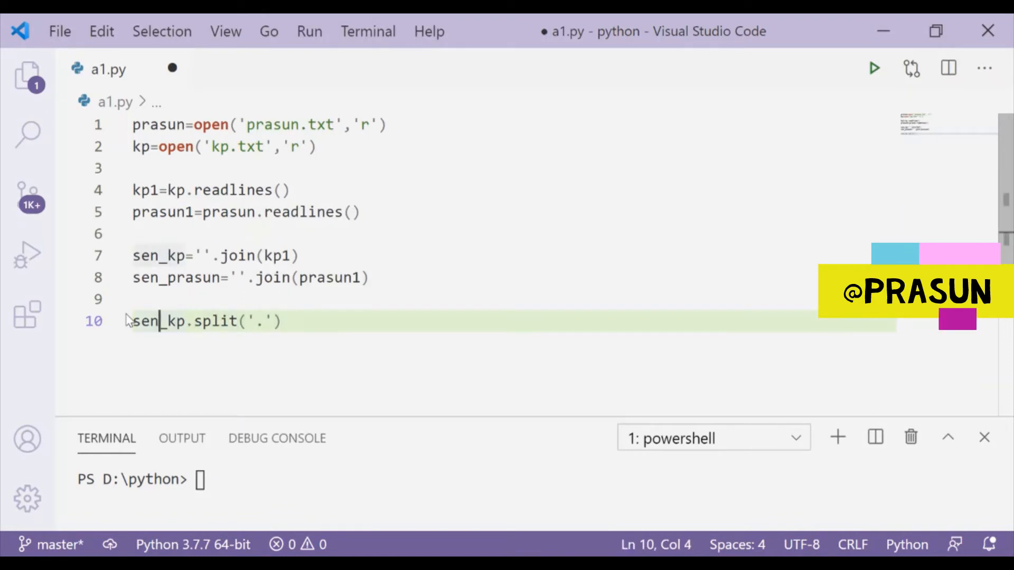
key("Home")
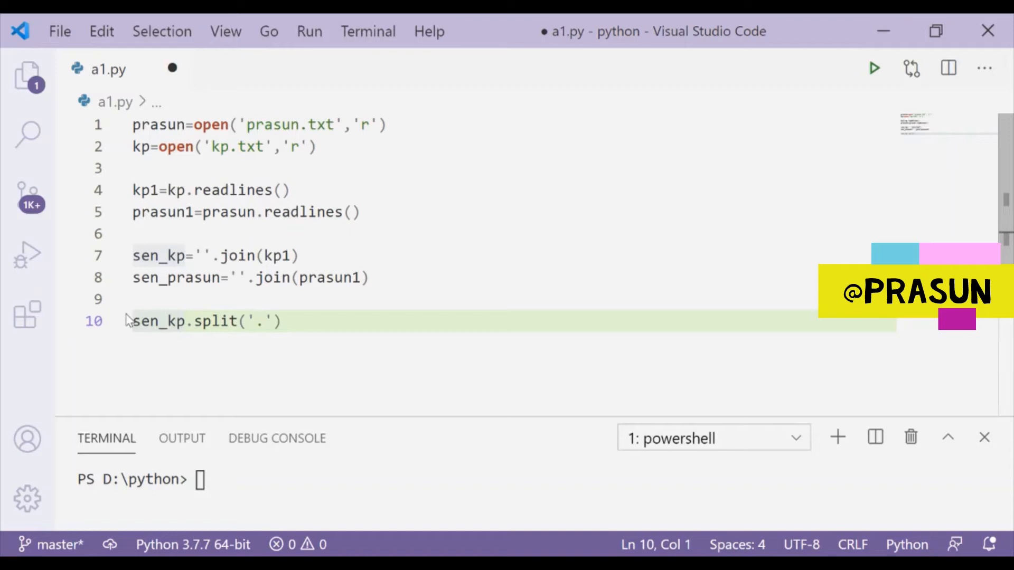
type("kp")
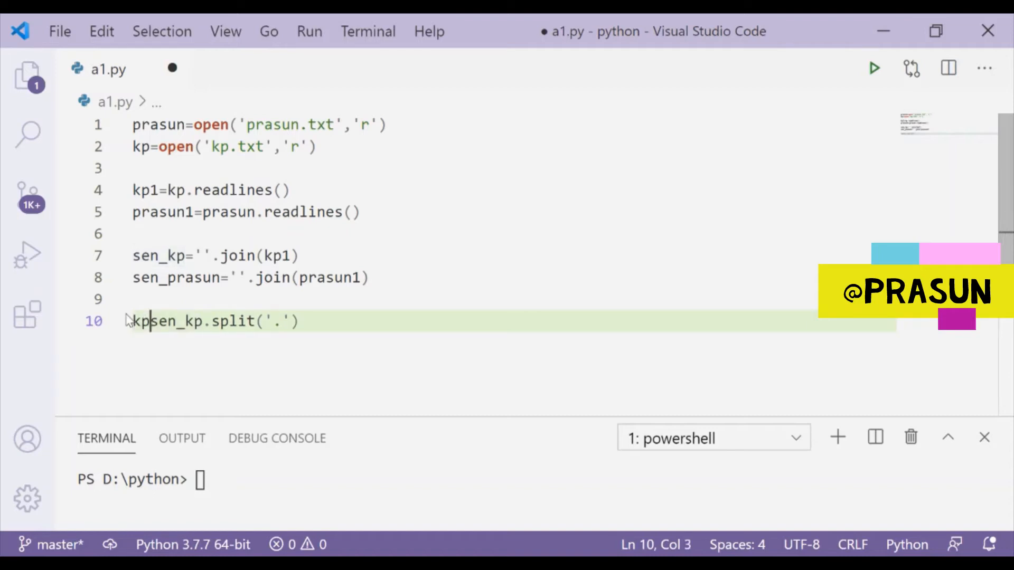
type("bylines=")
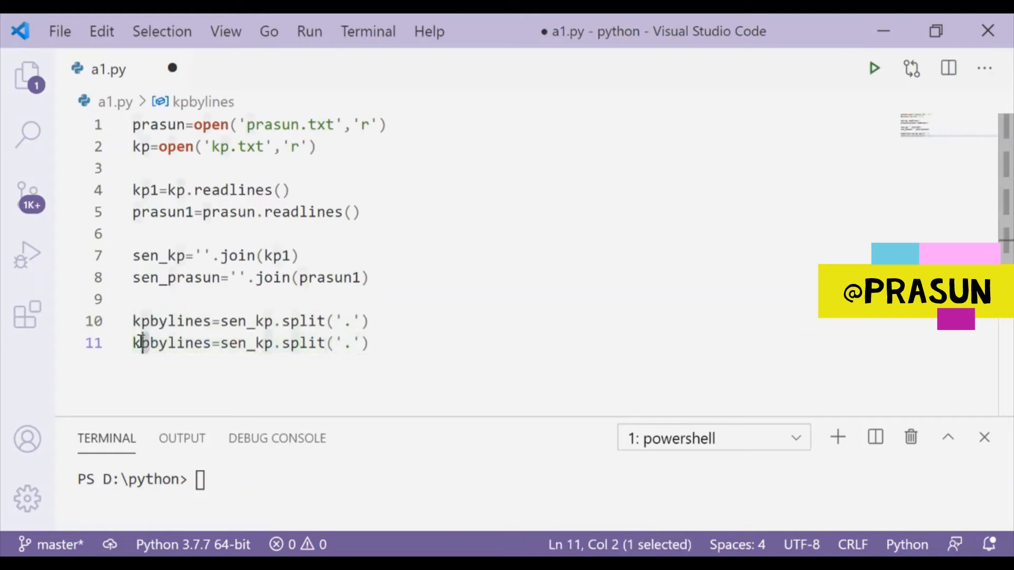
Duplicate it as prasunbylines=sen_prasun.split('.')
type("prasun")
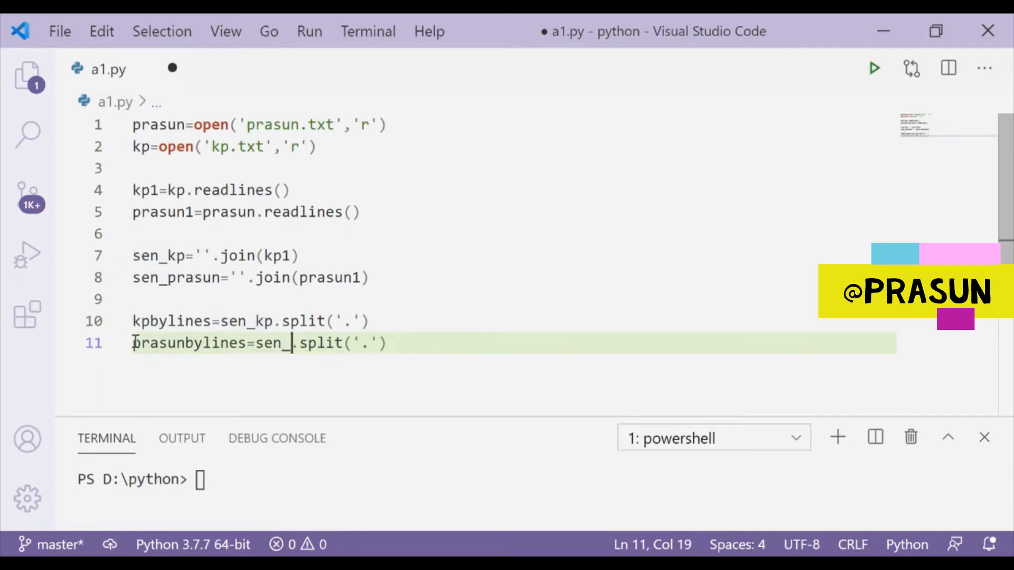
type("prasun")
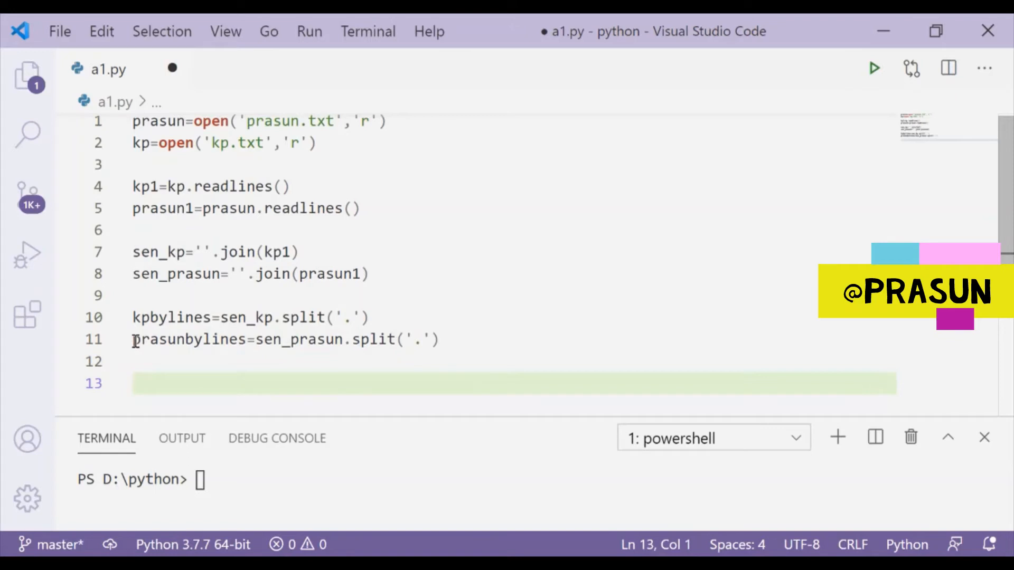
Create an empty list plag=[] and start a new line below it
type("plag")
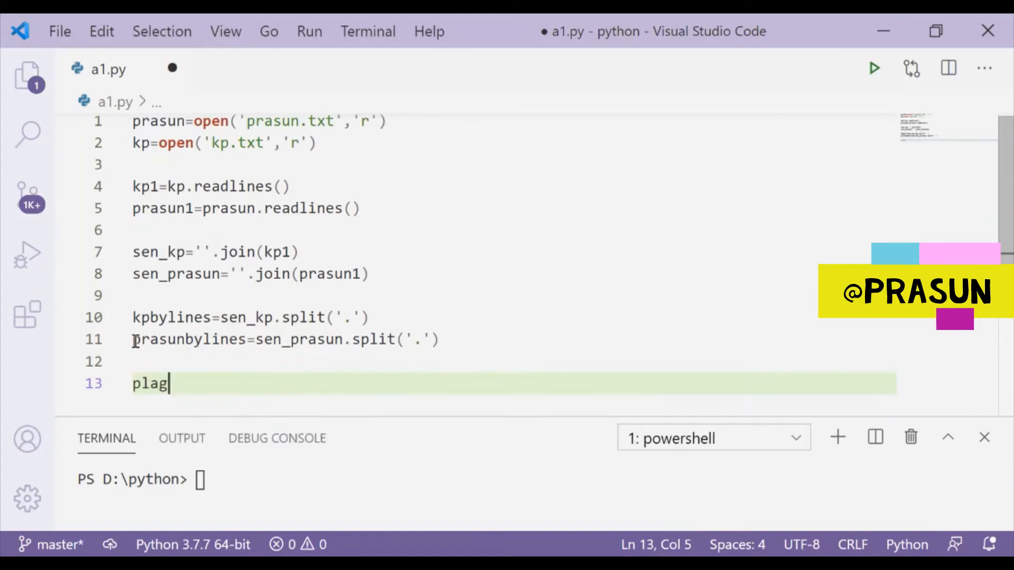
type("=[]")
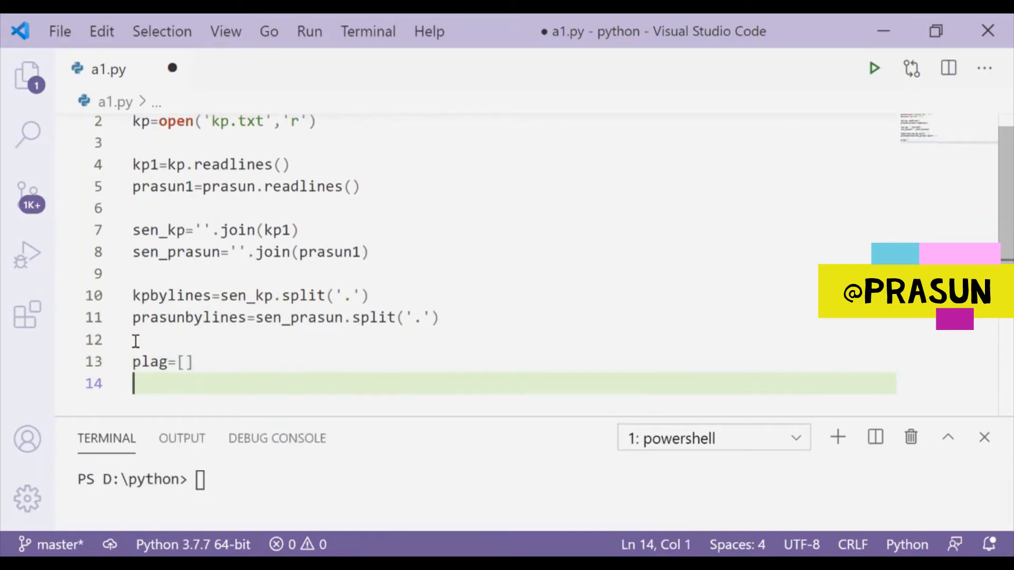
key("Return")
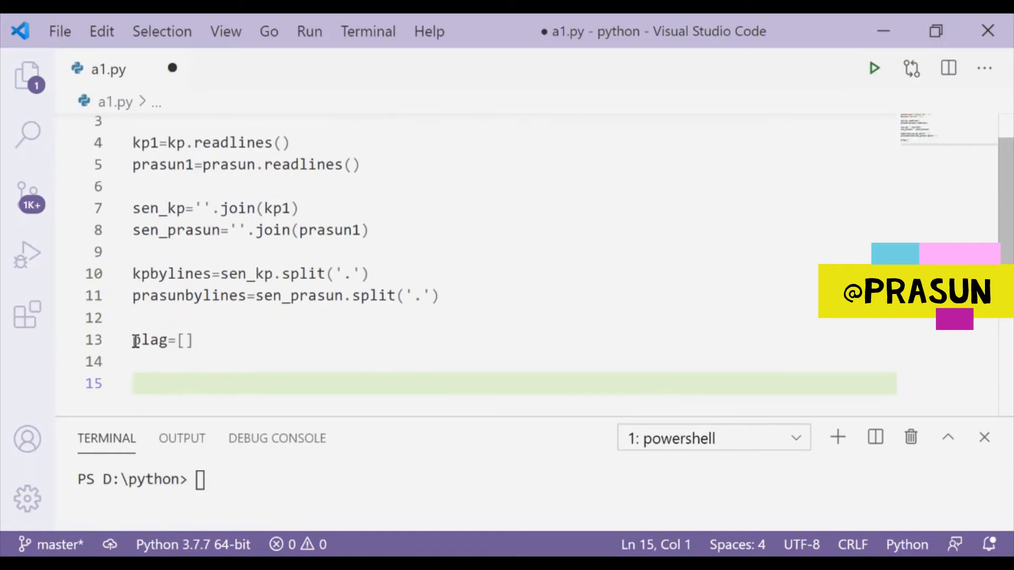
left_click(133, 383)
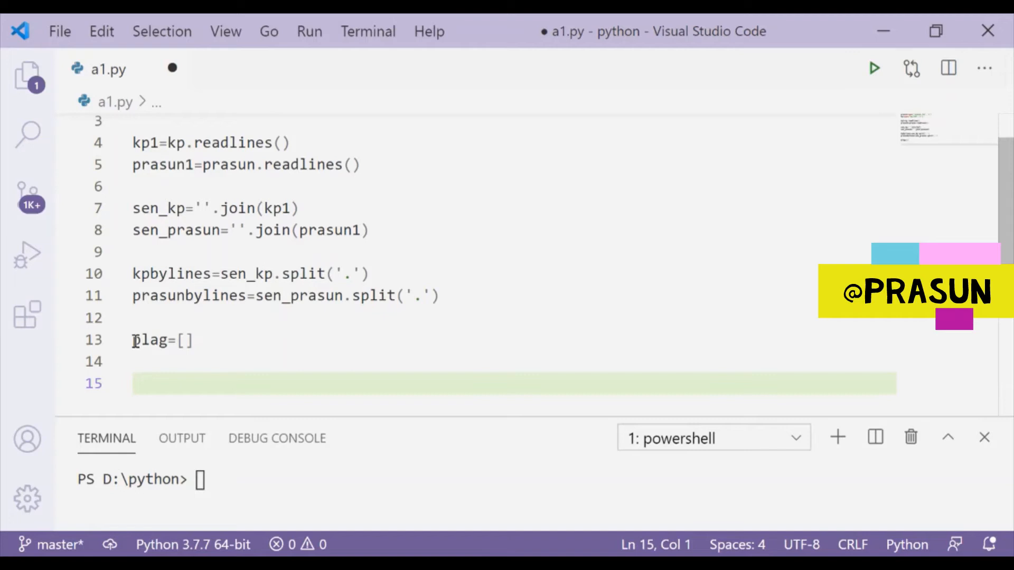
left_click(136, 383)
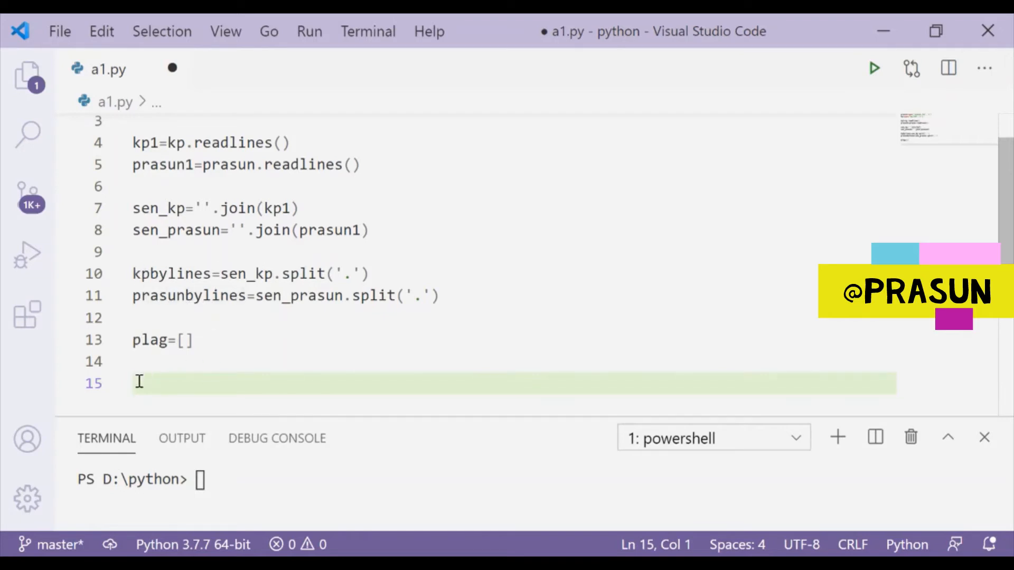
Write nested loops over kpbylines and prasunbylines appending matches with if i==j: plag.append(i)
type("for i")
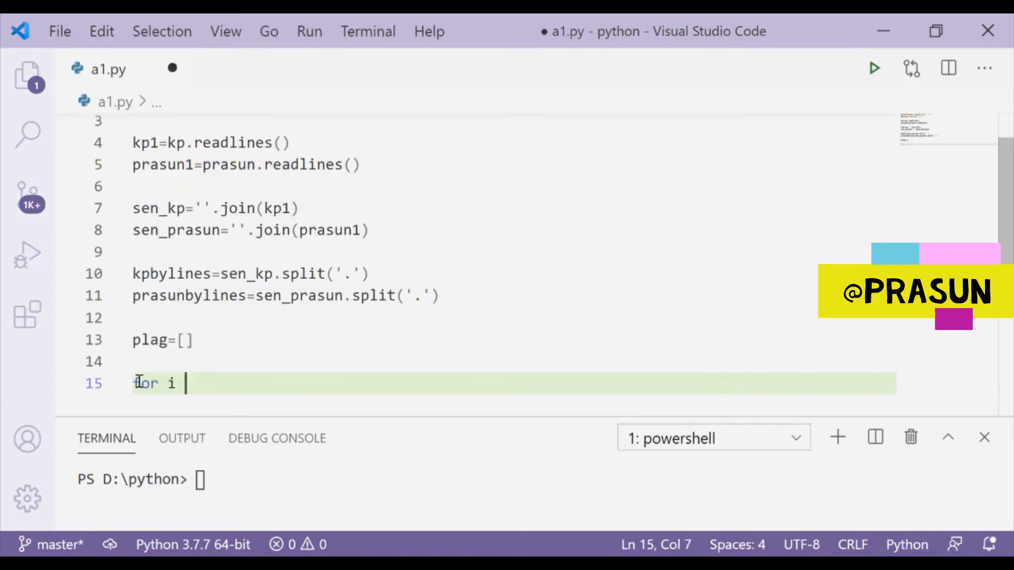
type("in kpbylines:")
type("for")
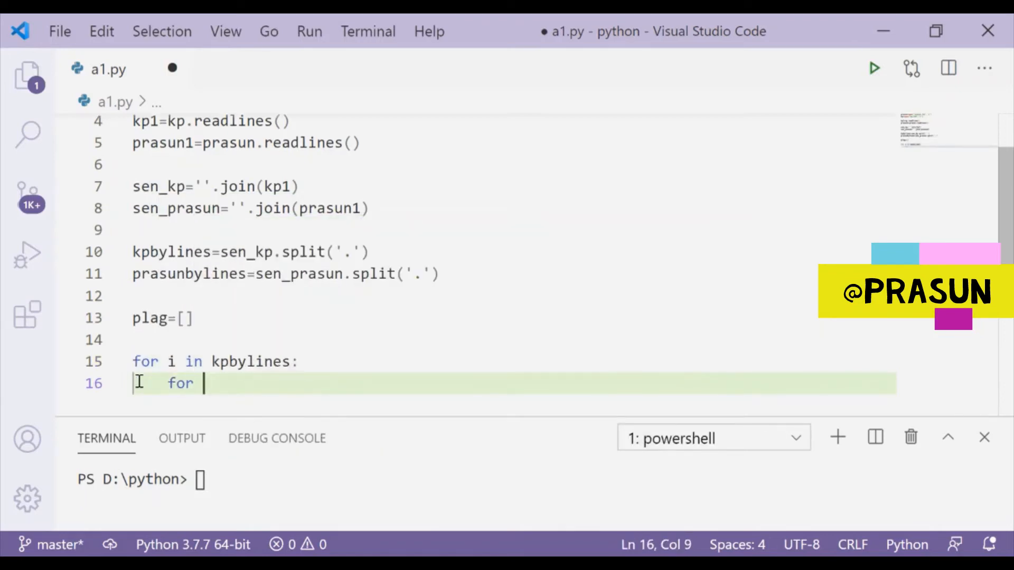
type("j in prasunbylines:")
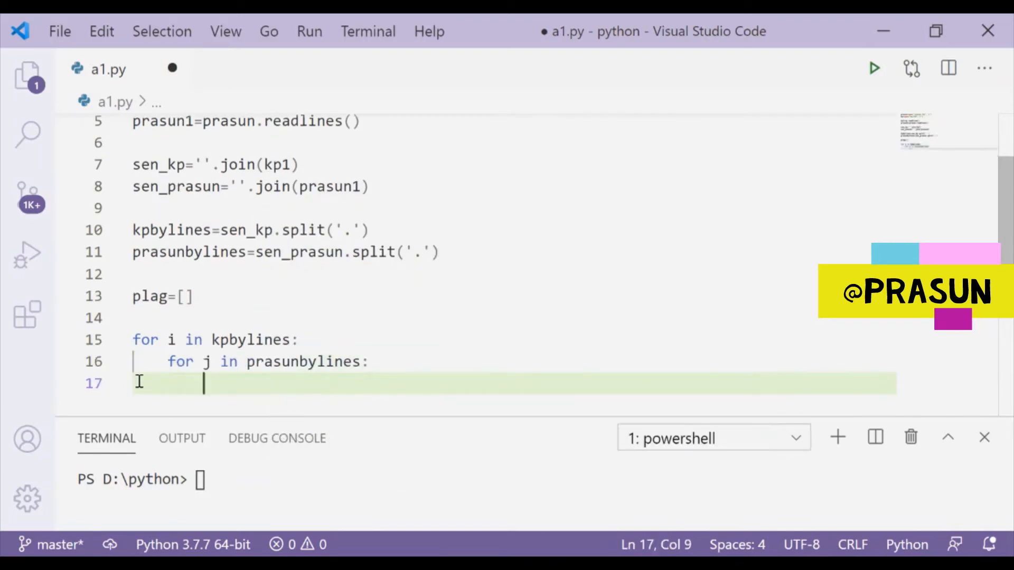
type("if i==j:")
type("plag")
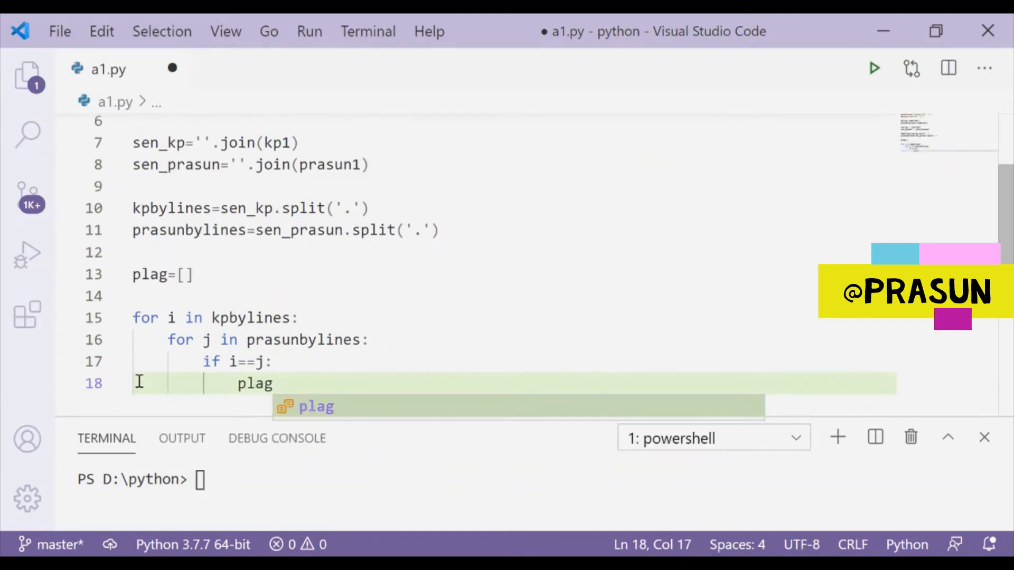
type(".append(")
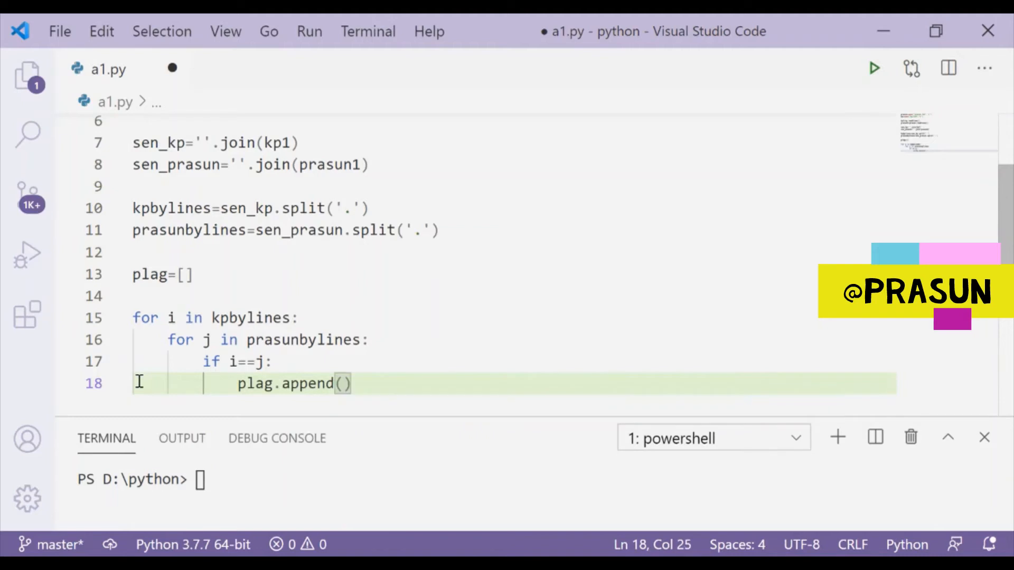
type("i")
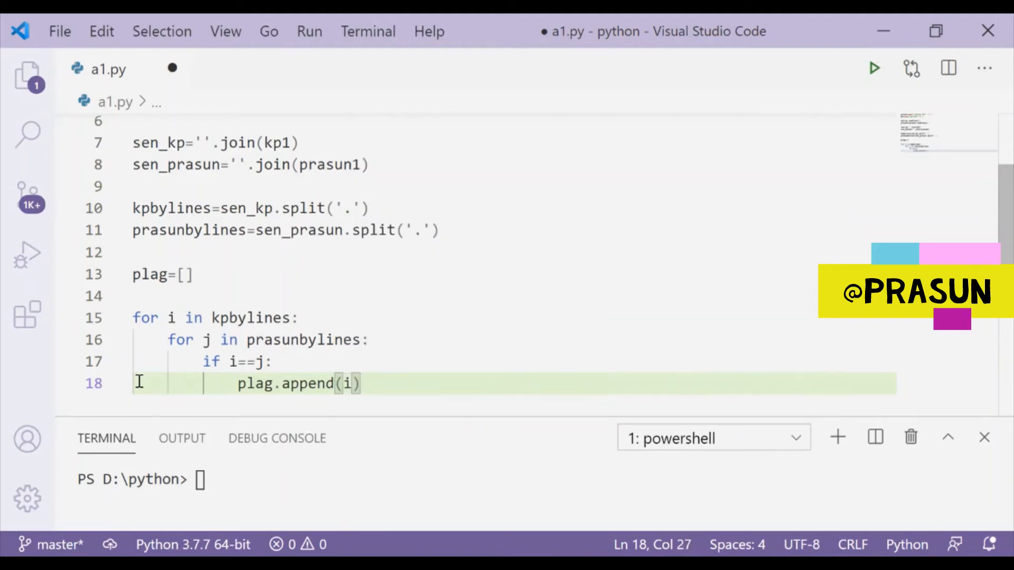
double_click(155, 274)
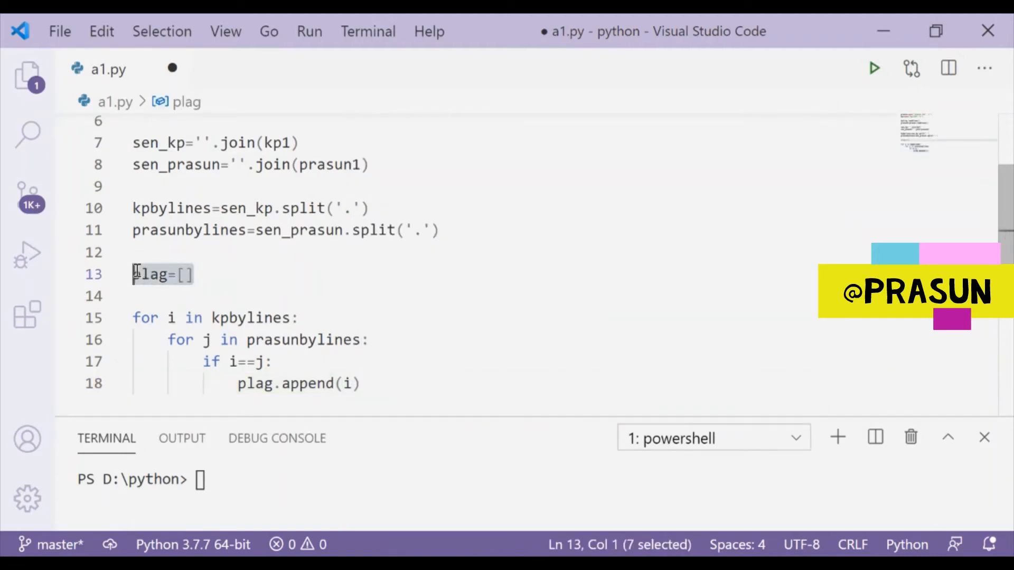
left_click(362, 384)
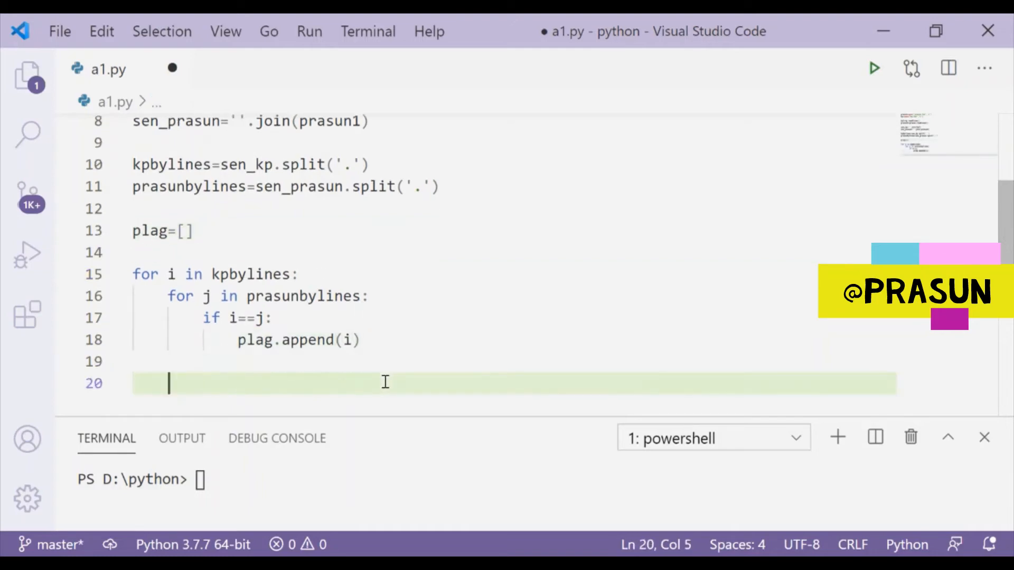
Add print(plag), save, clear the terminal and run a1.py to show matched sentences
type("print(")
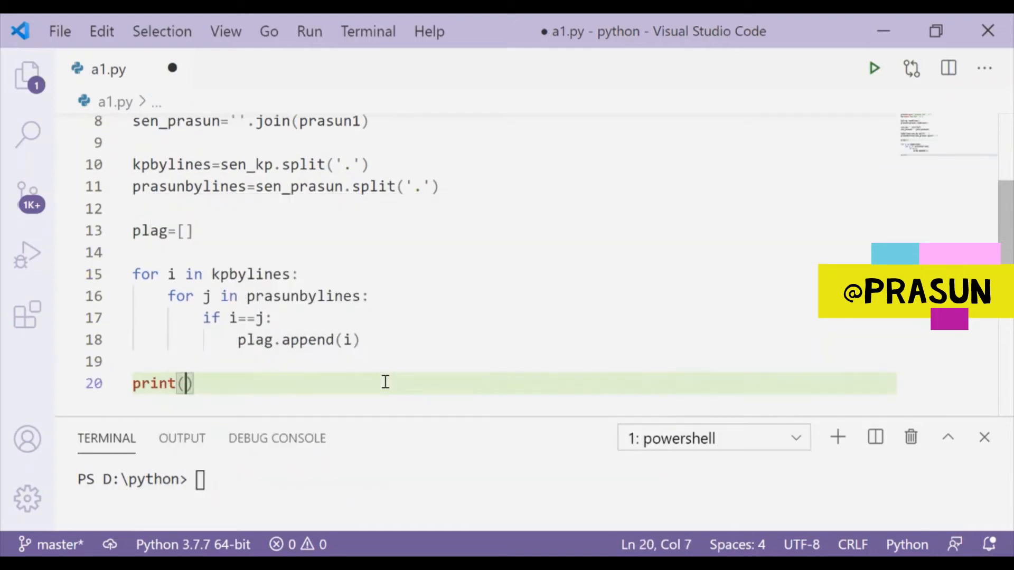
type("plag")
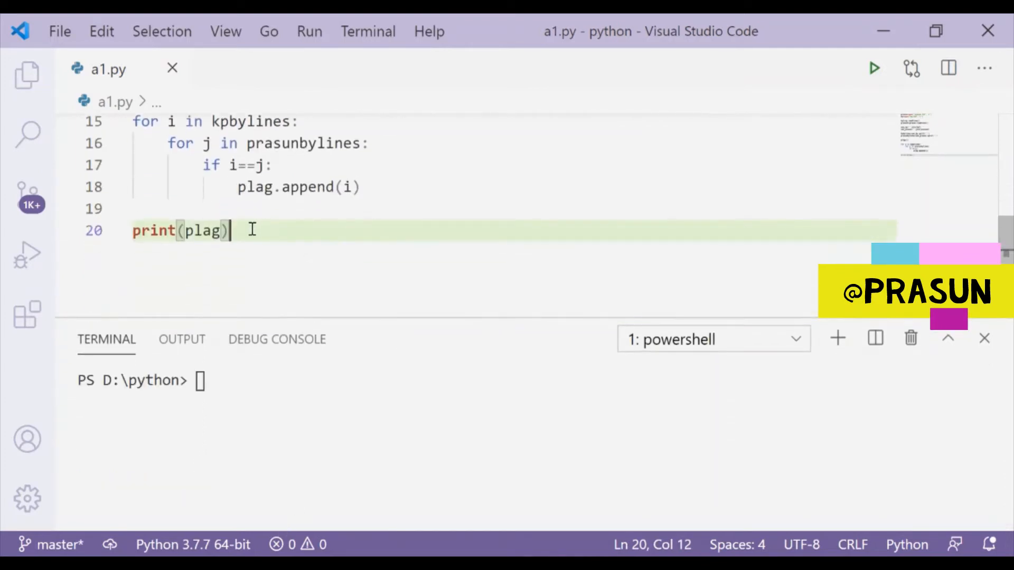
type("clear")
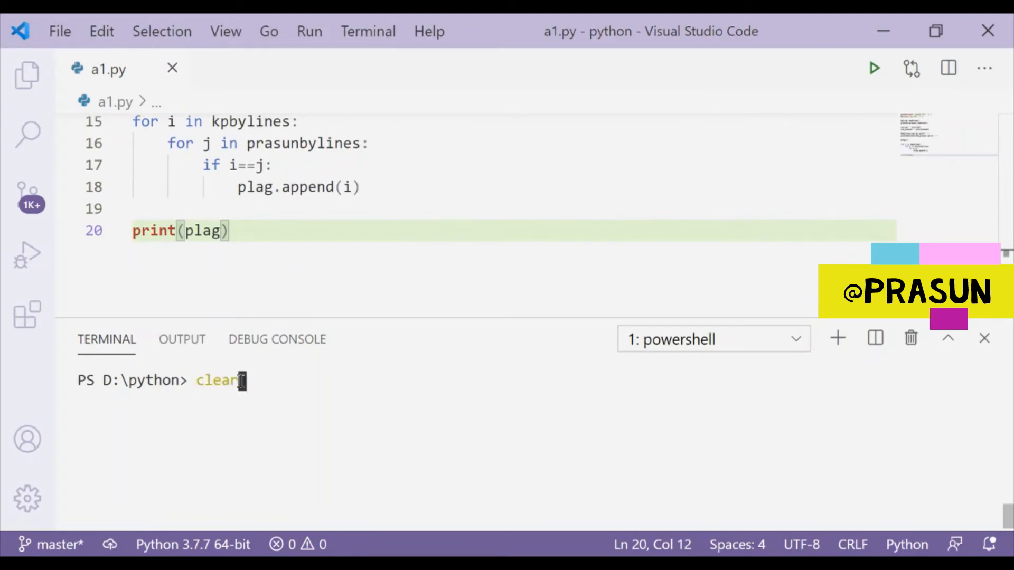
type("python a1.py")
key("Return")
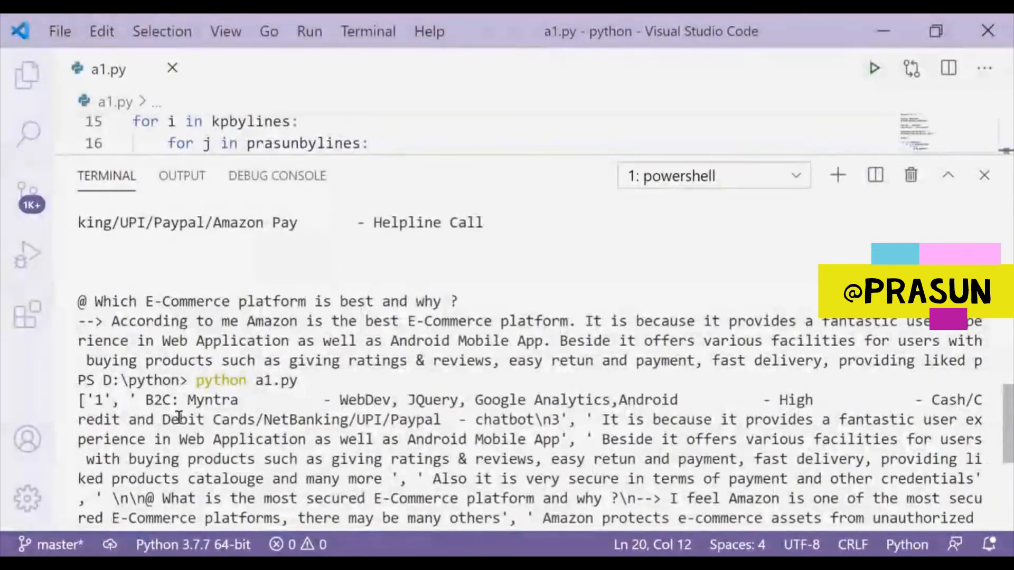
scroll("down", 3)
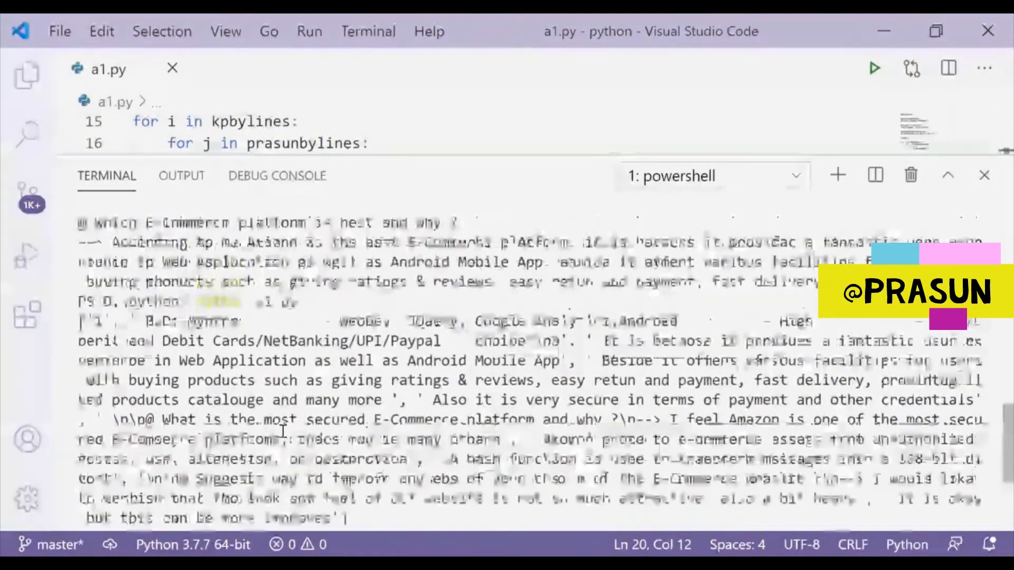
scroll("down", 3)
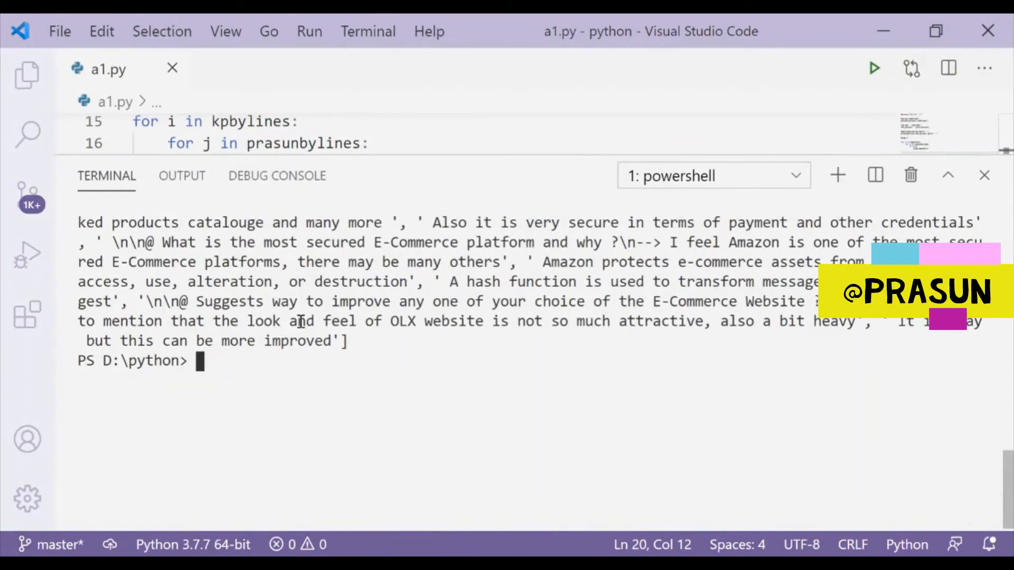
key("Return")
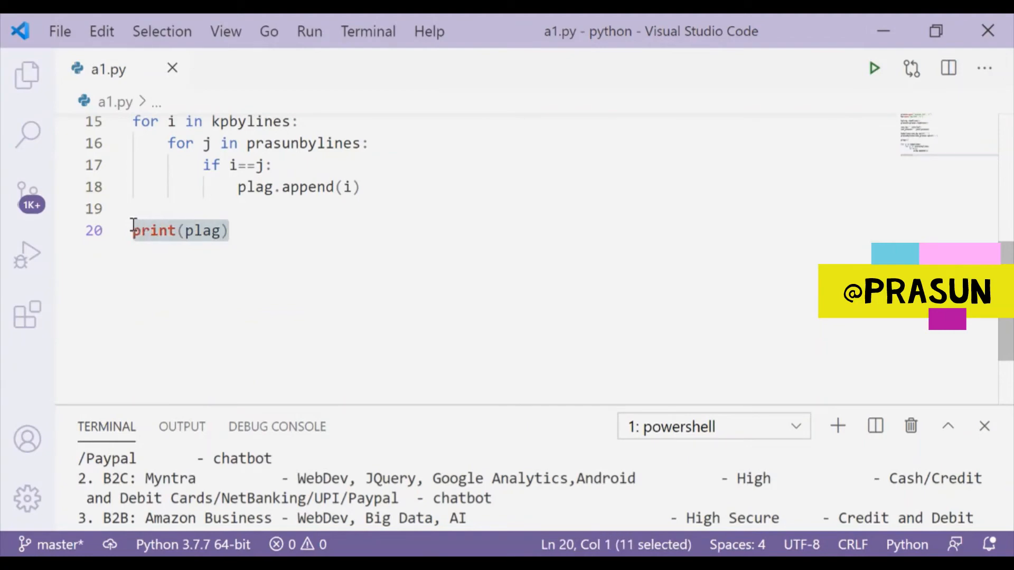
Replace print(plag) with a print starting "plagiarism percentage is:"+
key("Delete")
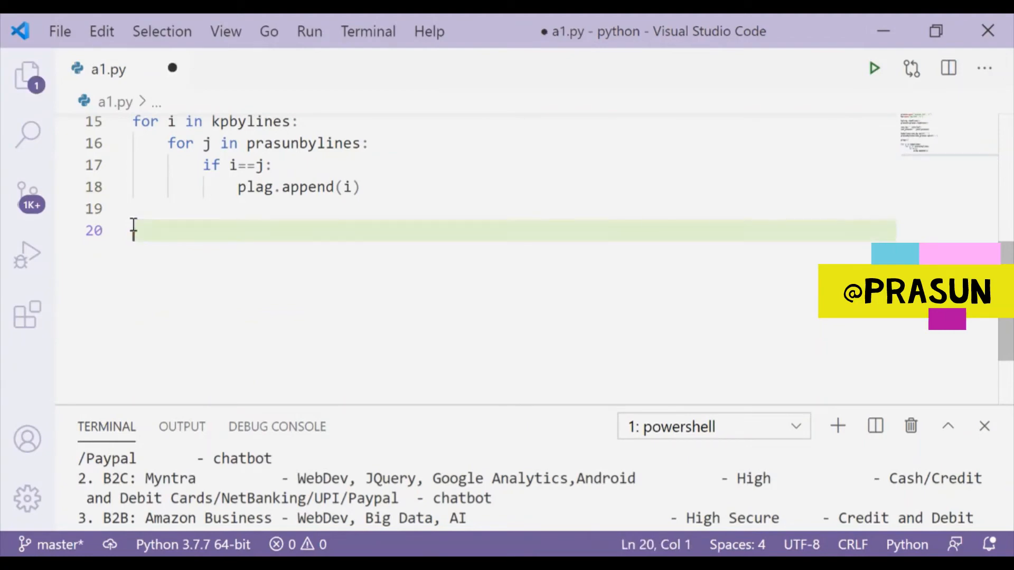
type("print(")
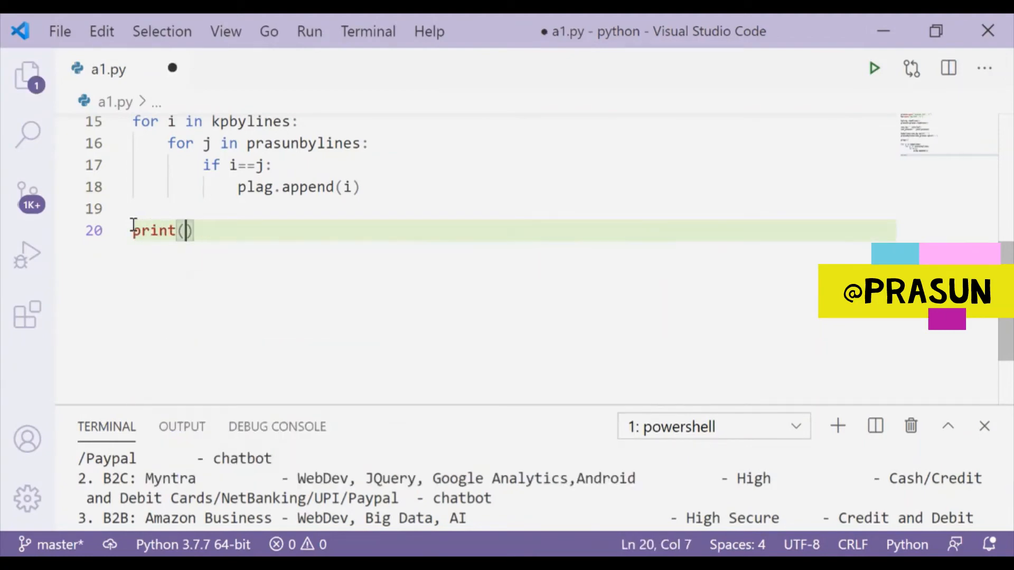
type("\"pla")
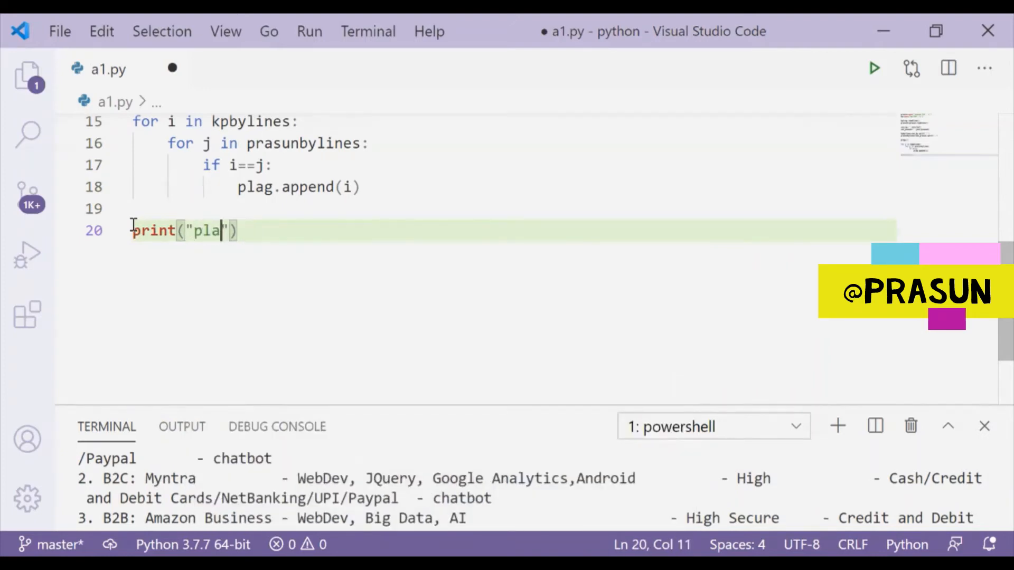
type("giarism")
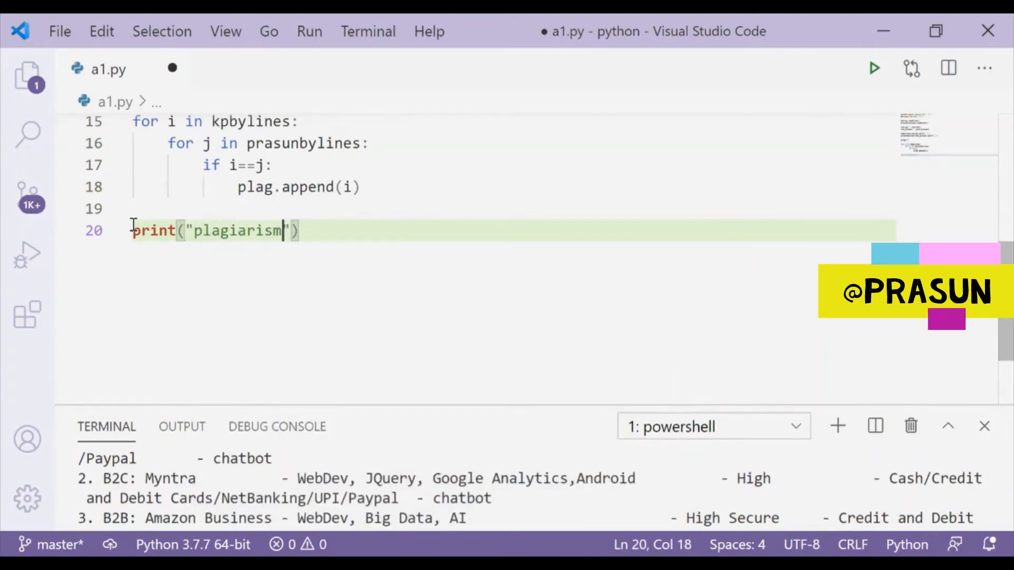
type("per")
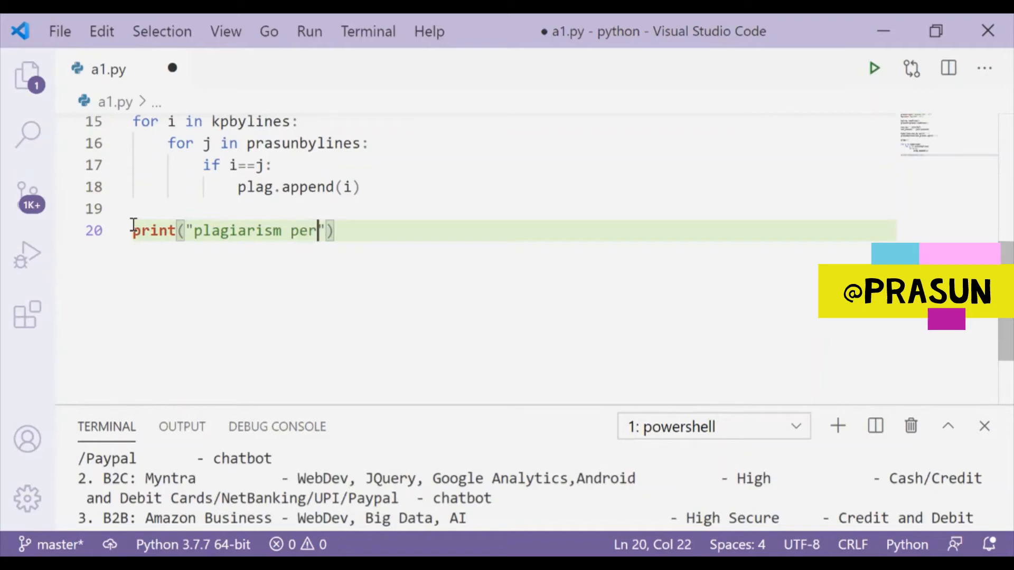
type("centage is")
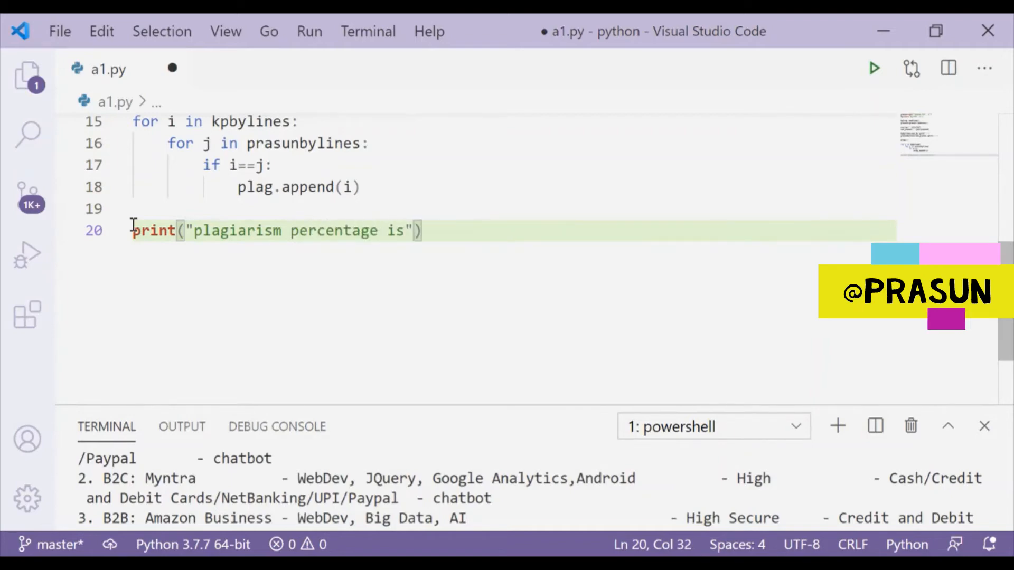
type(":")
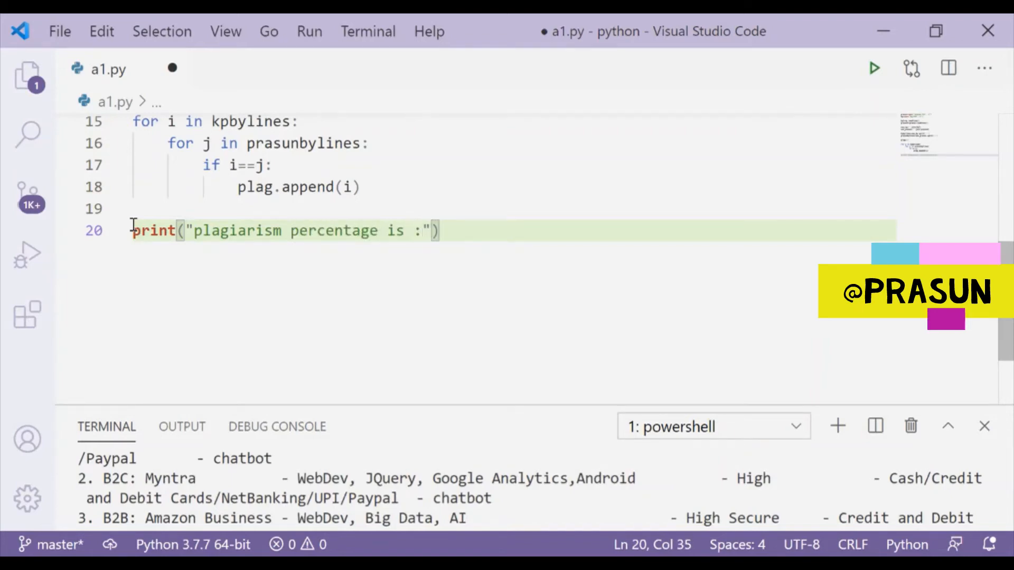
type("+")
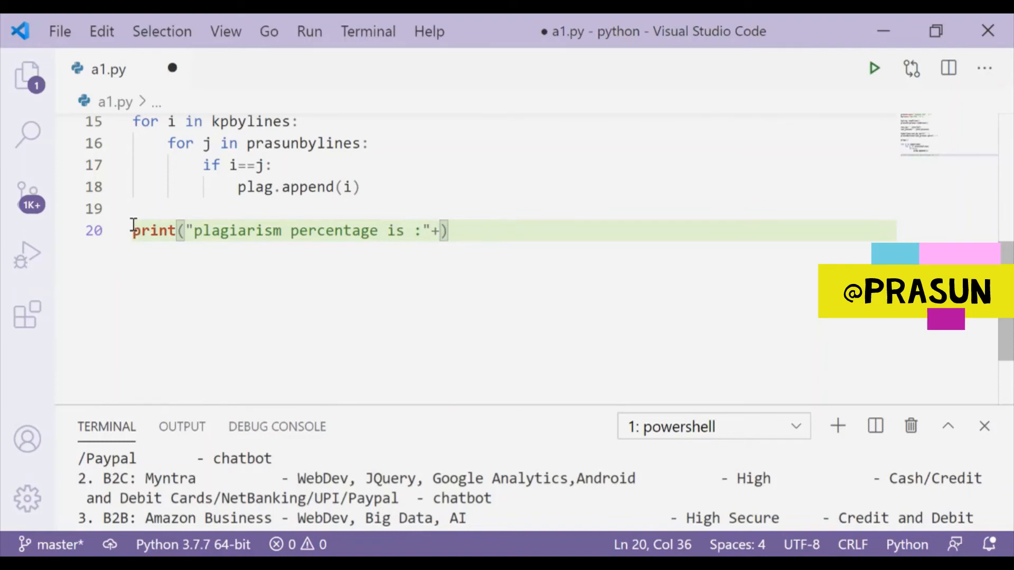
Append str((len(plag)/len(kpbylines))*100)+"%" to output the percentage
type("len(")
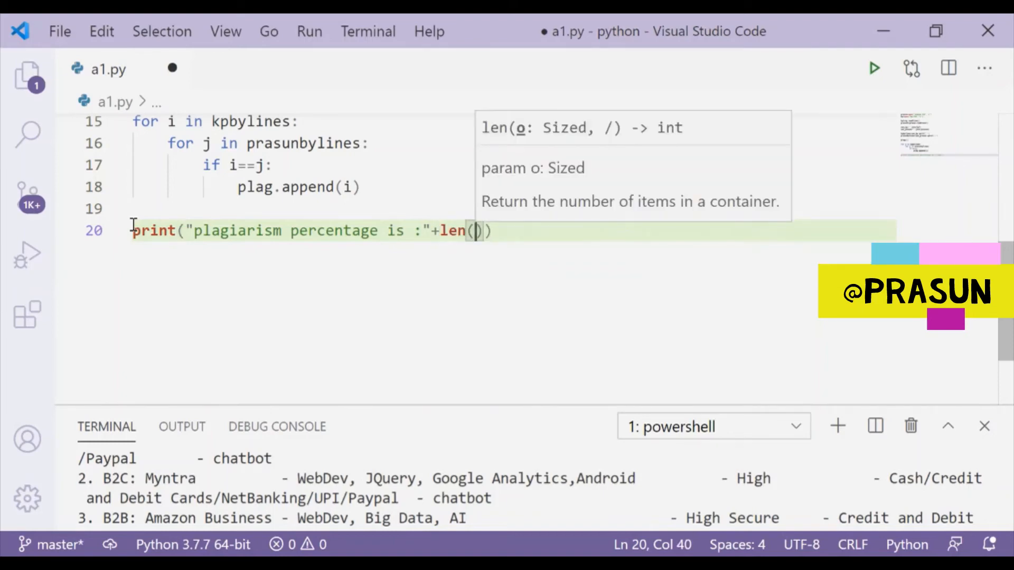
type("plag")
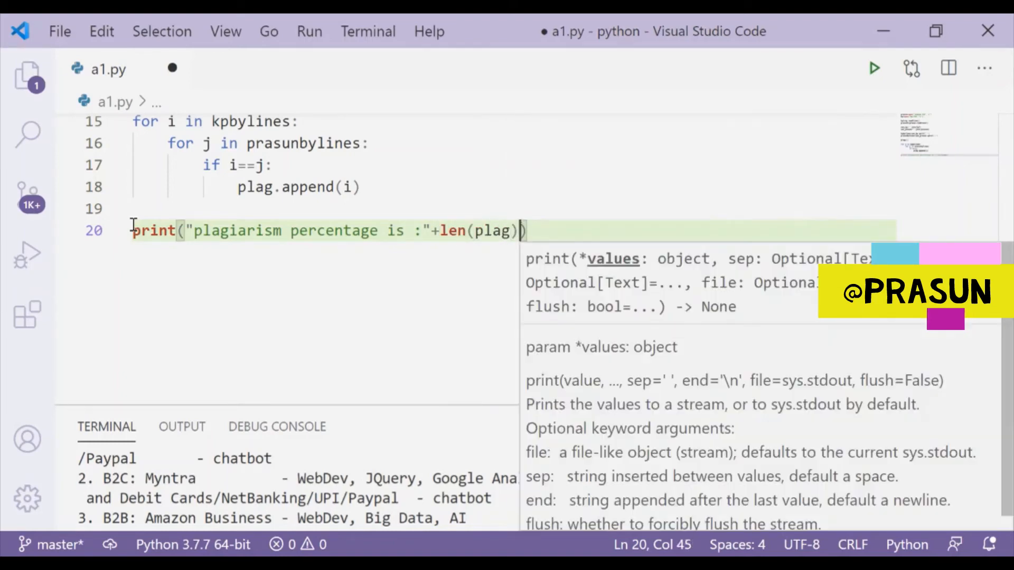
type("/len(")
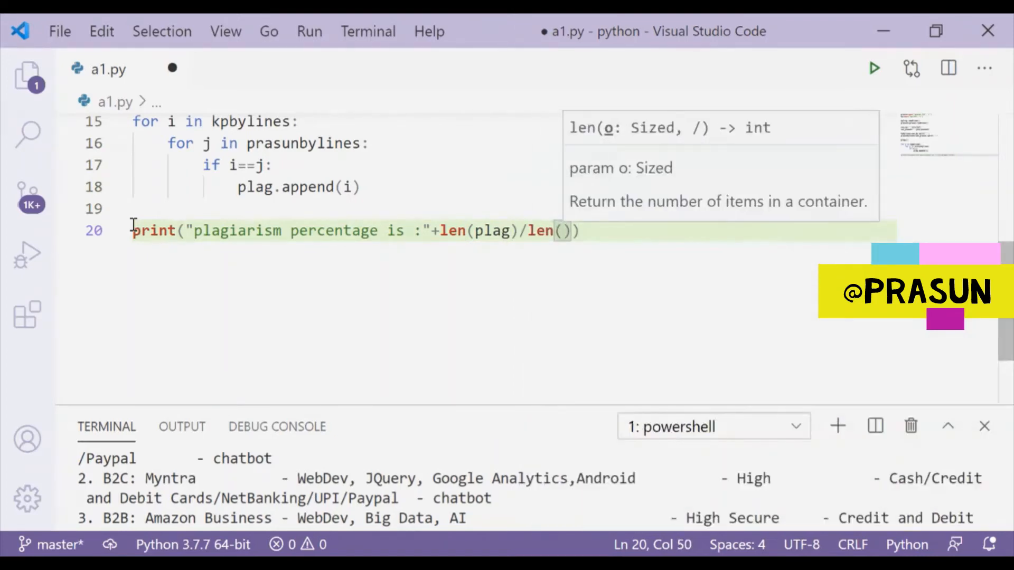
type("kpbylines")
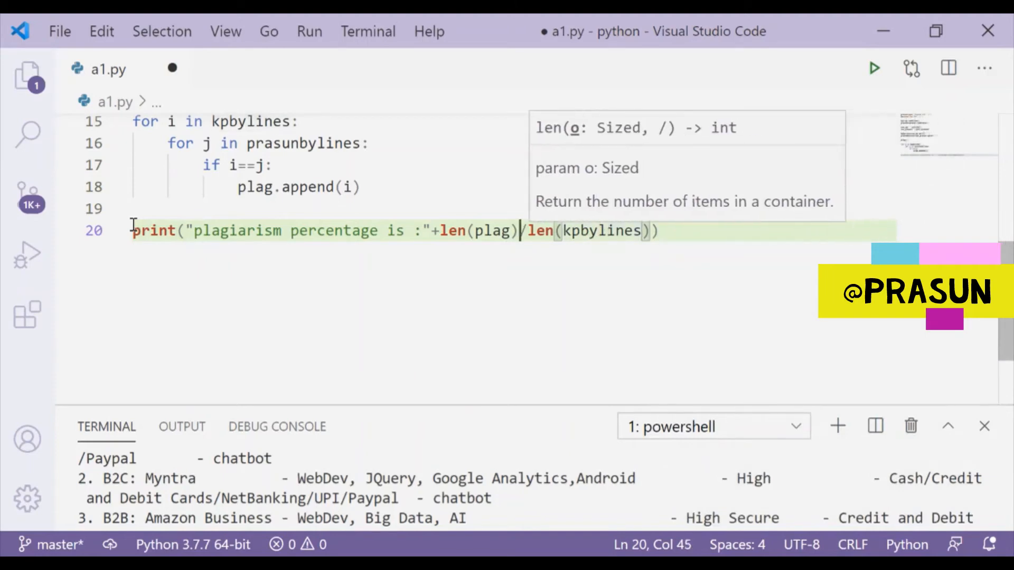
type("(")
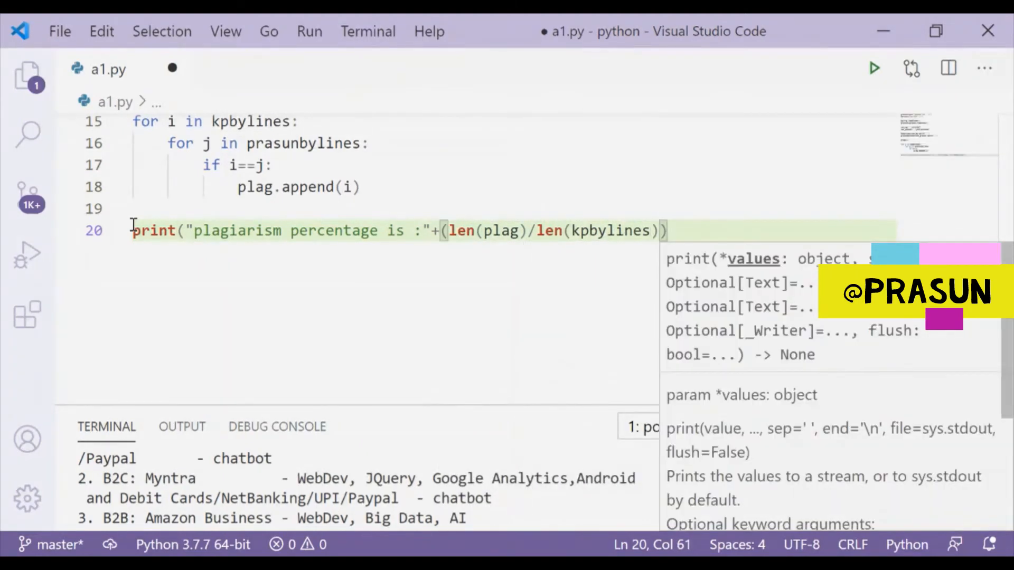
type("*1")
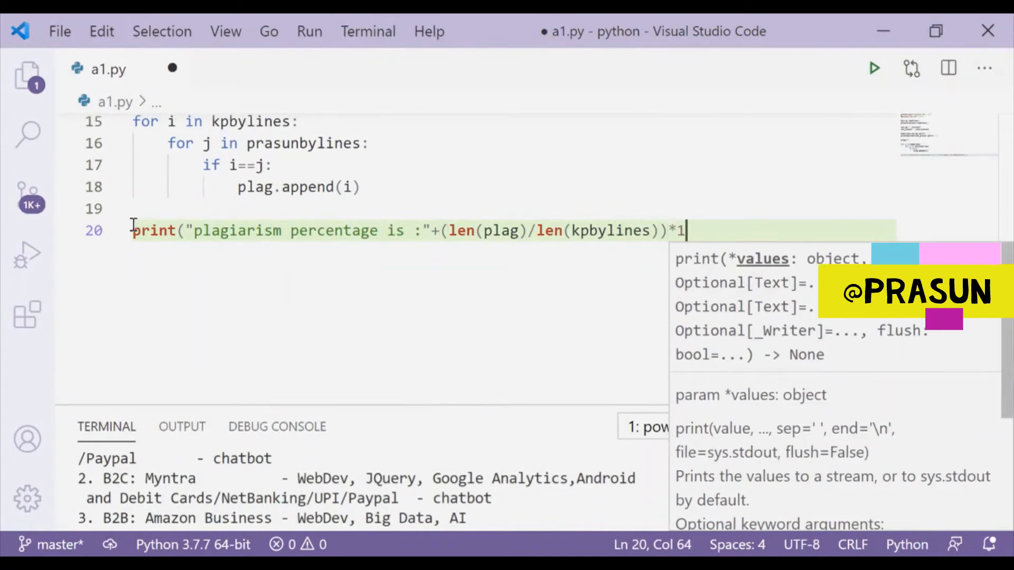
type("00")
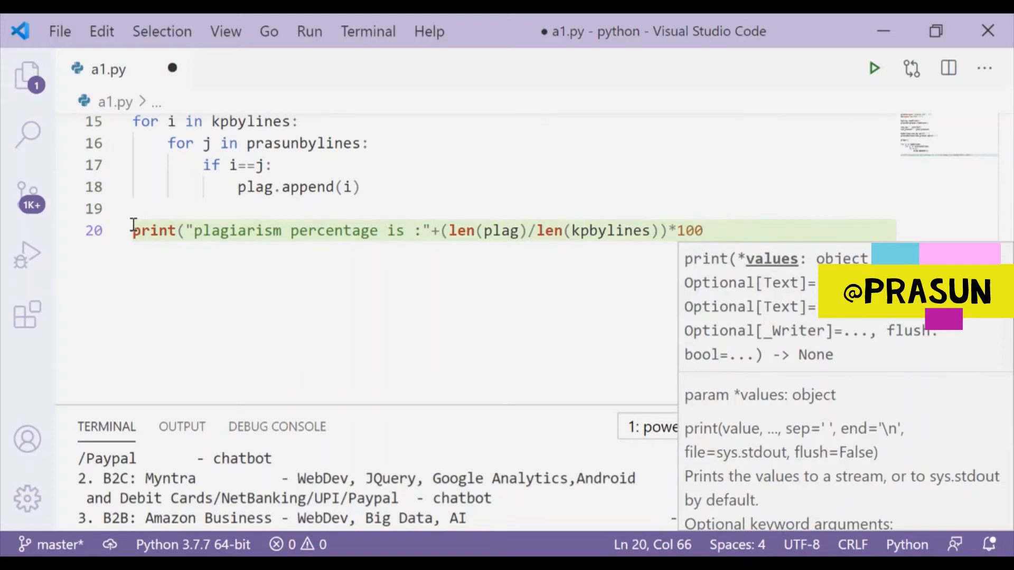
type("+")
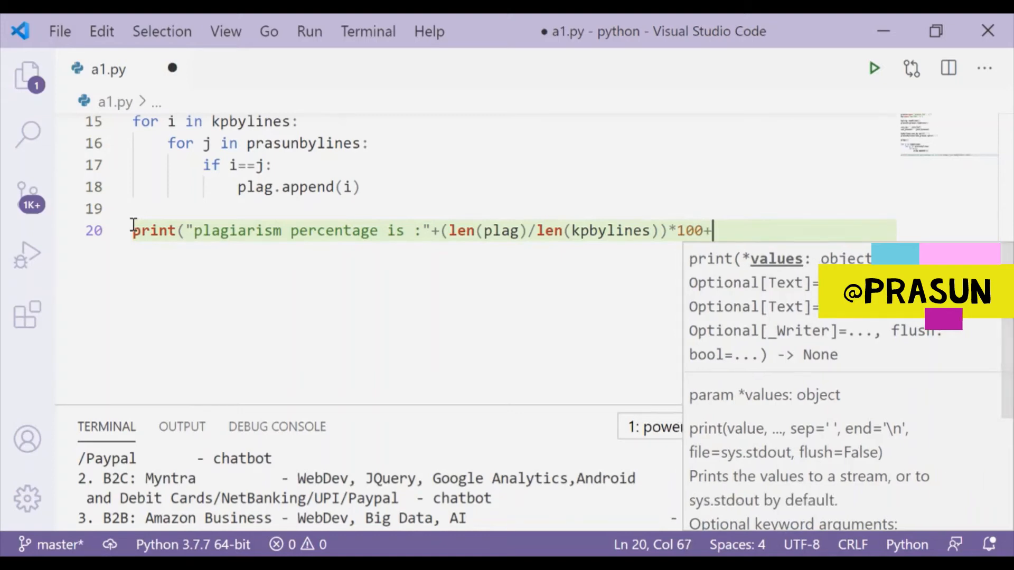
type("\"\"")
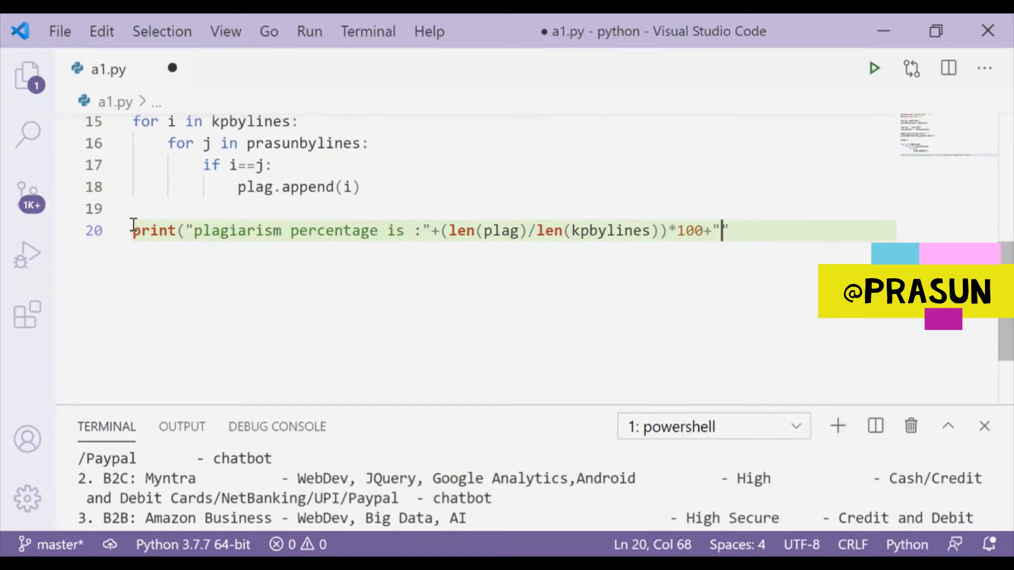
type("%")
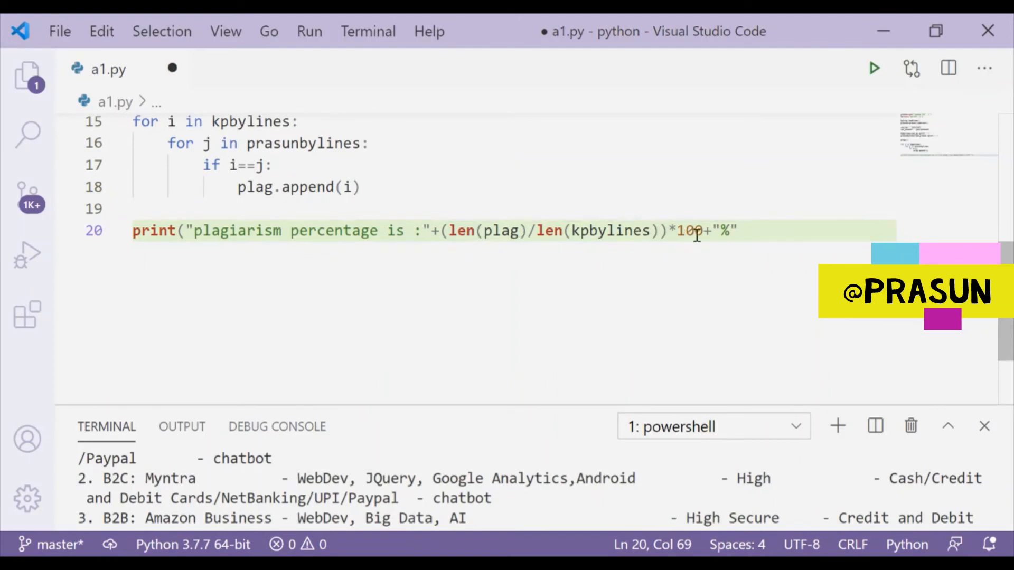
type("0")
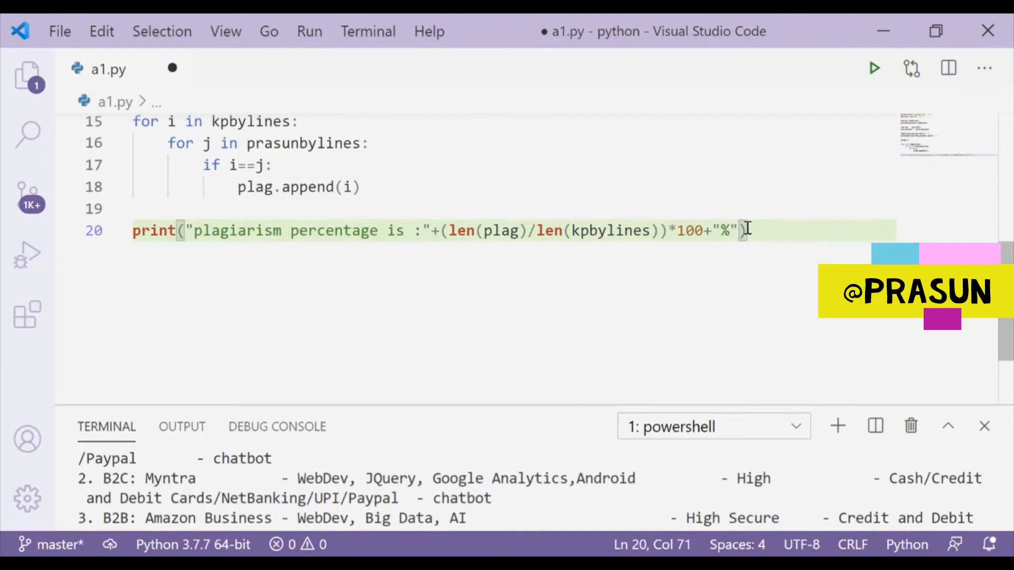
type("st")
type("python a1.py")
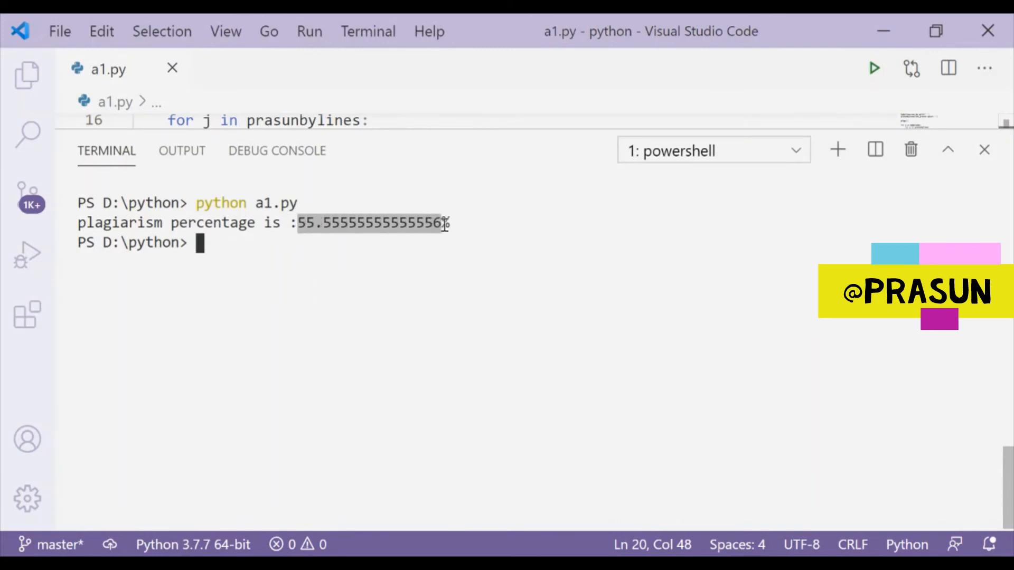
mouse_move(523, 115)
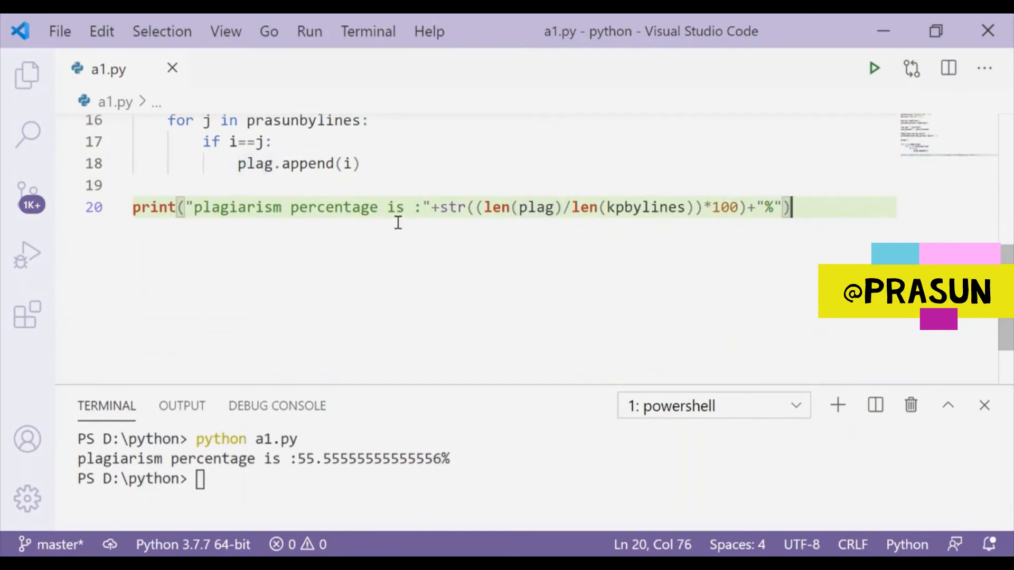
Add print(kp1) and print(prasun1) after the percentage line and save
scroll("up", 3)
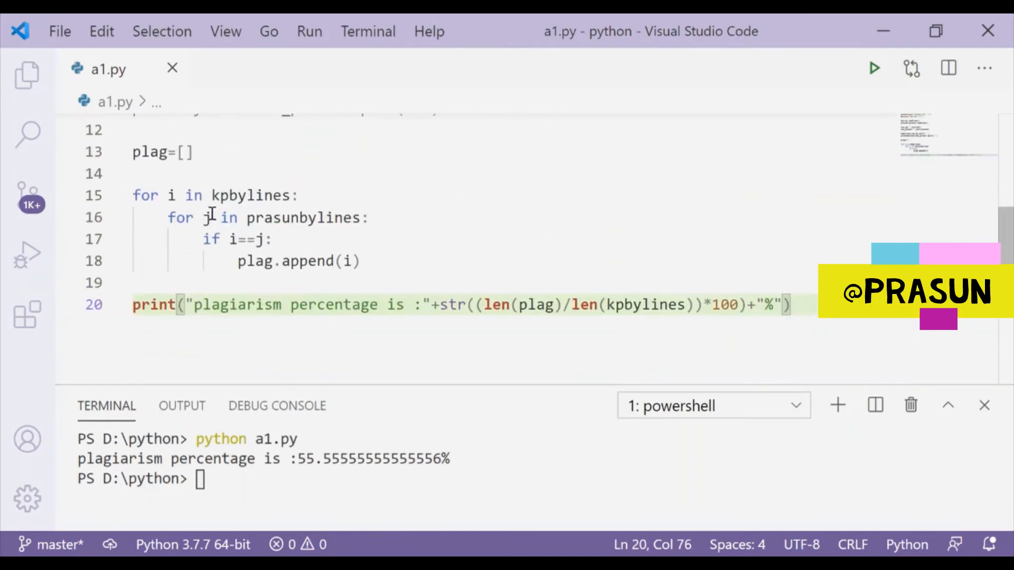
scroll("up", 3)
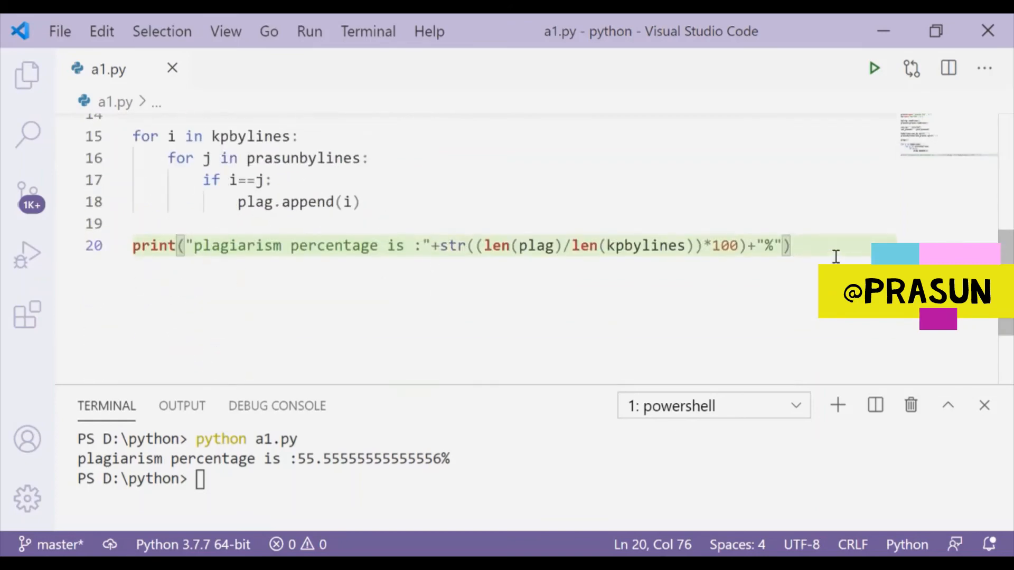
type("print(")
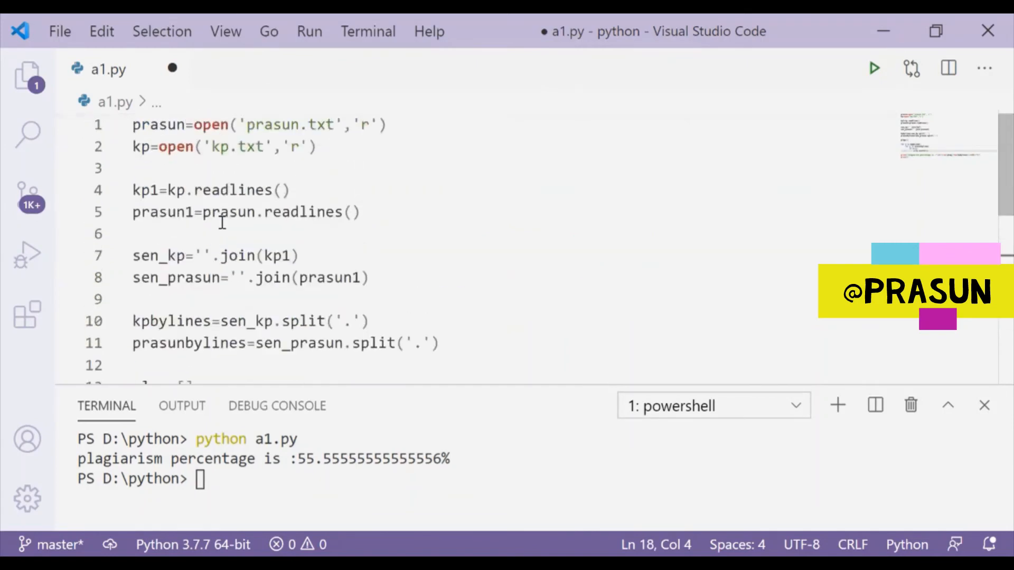
mouse_move(177, 190)
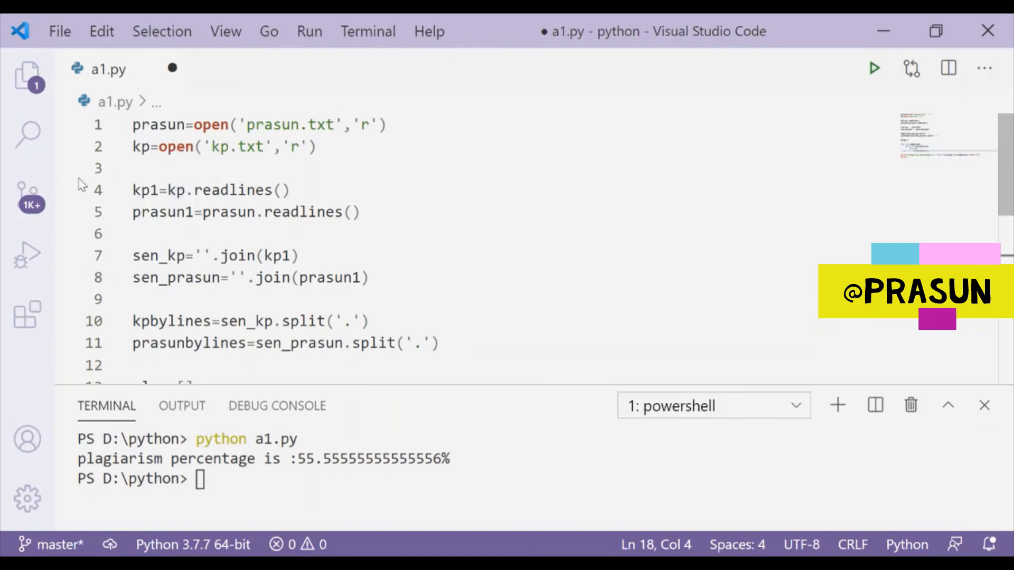
scroll("down", 3)
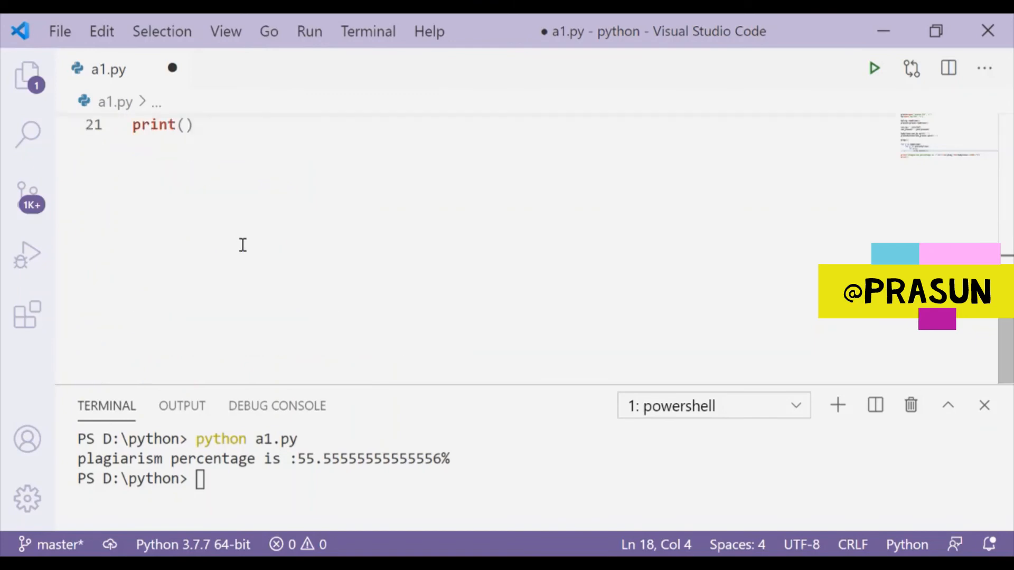
type("kp1")
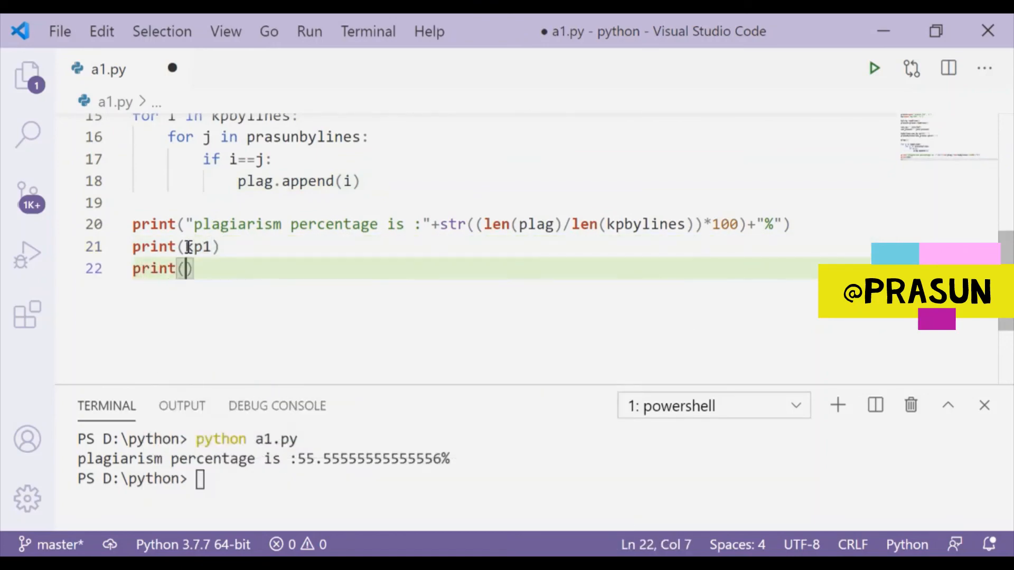
type("prasun")
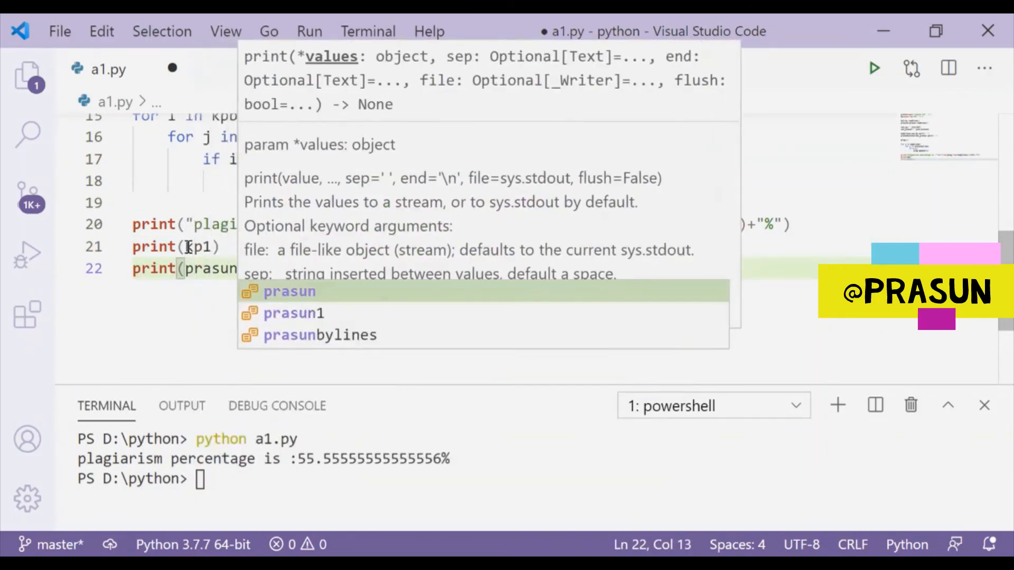
Enter clear in the terminal to wipe the previous output
left_click(293, 313)
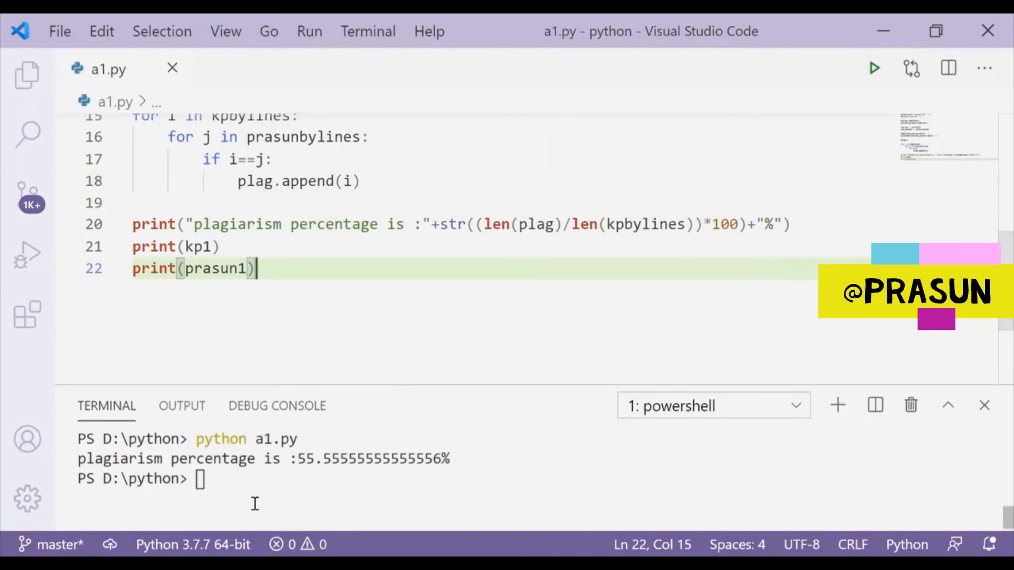
type("clear")
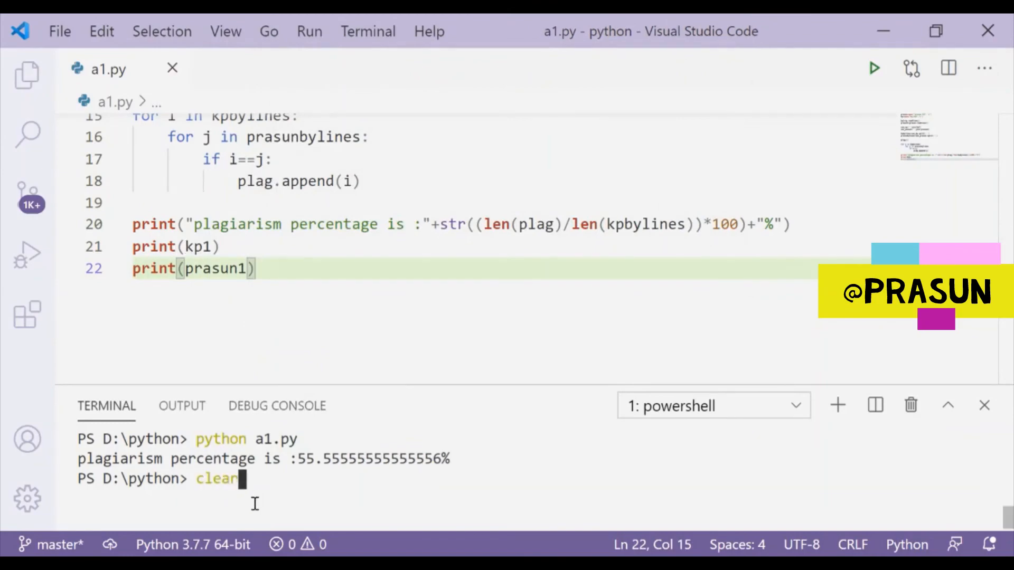
Clear the terminal, rerun python a1.py and review the 55.55555555555556% result with both files' contents
key("Return")
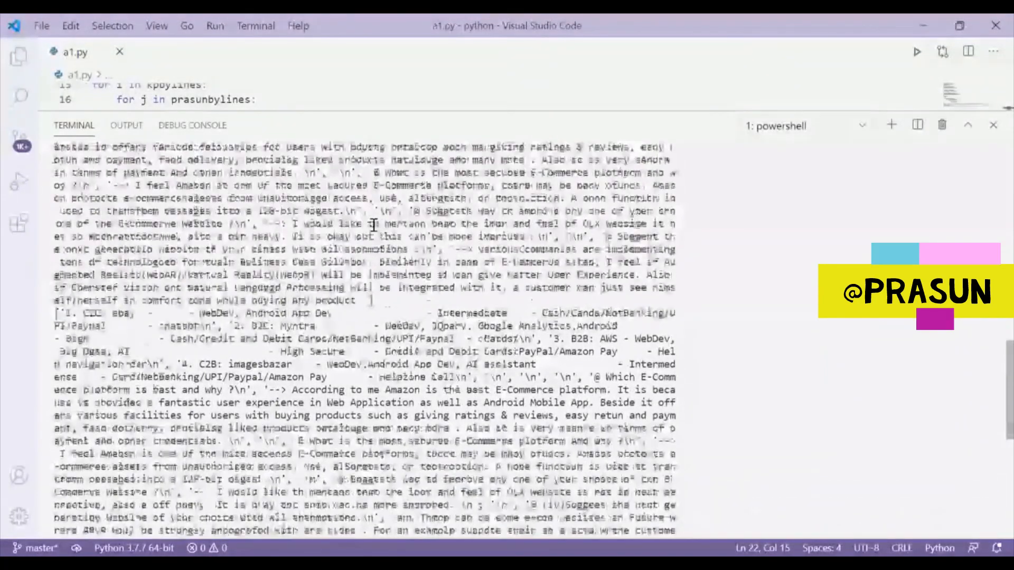
key("Return")
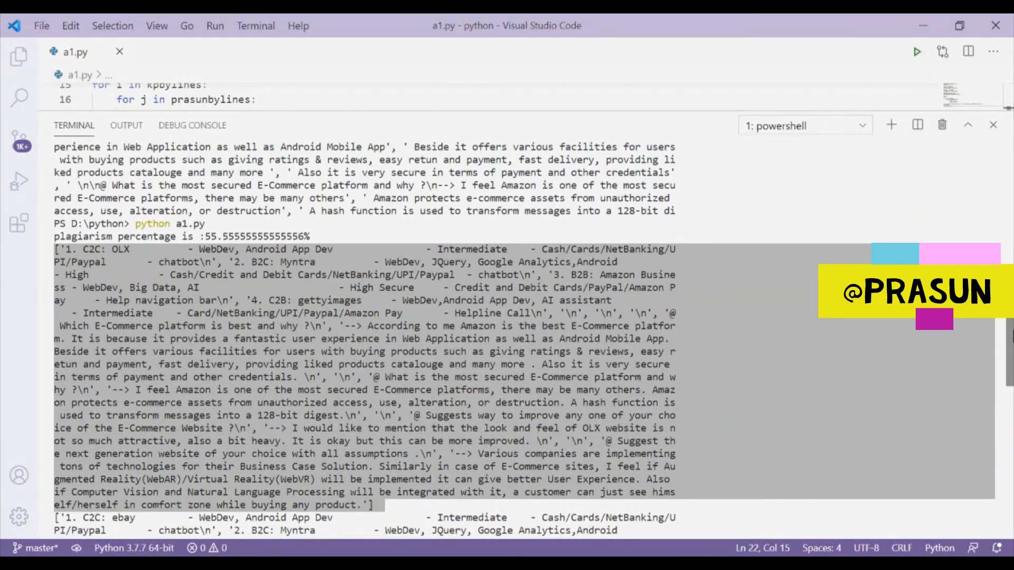
scroll("down", 3)
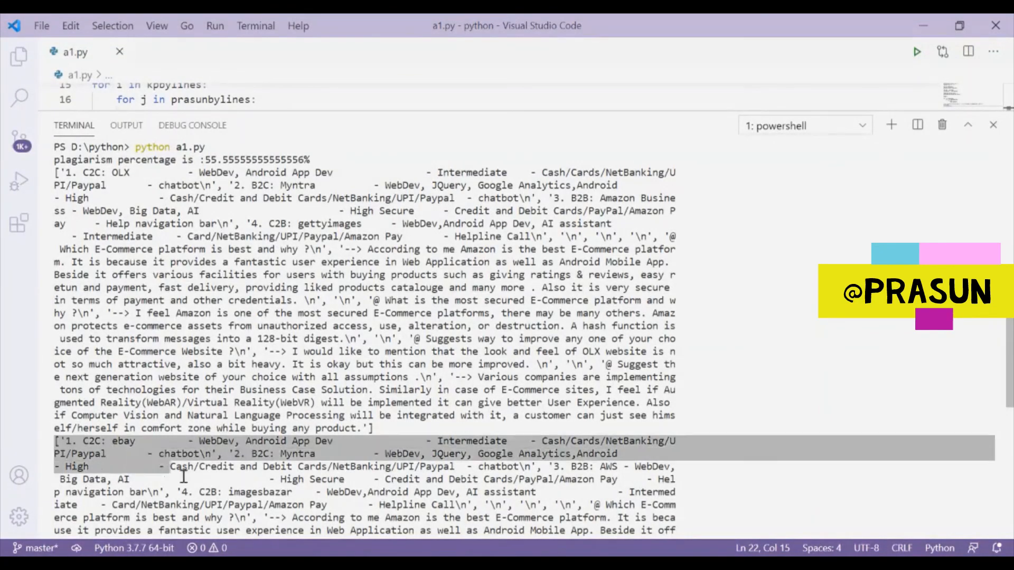
scroll("down", 3)
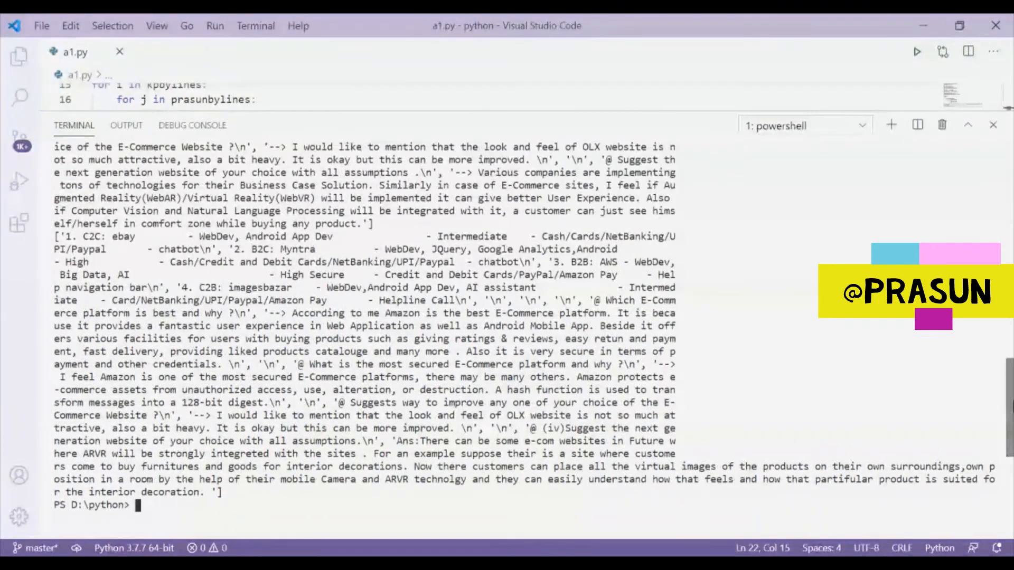
scroll("up", 3)
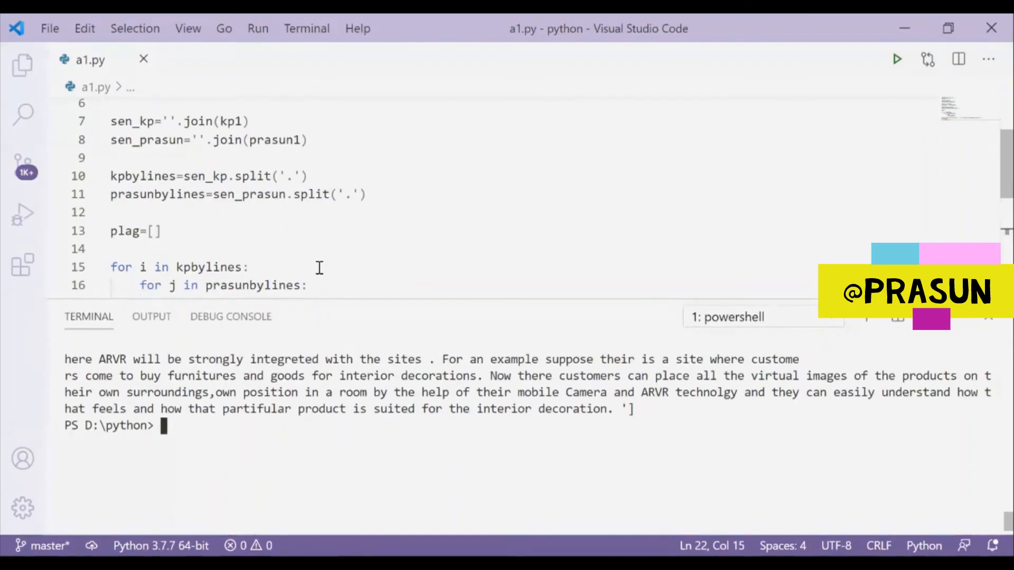
mouse_move(391, 298)
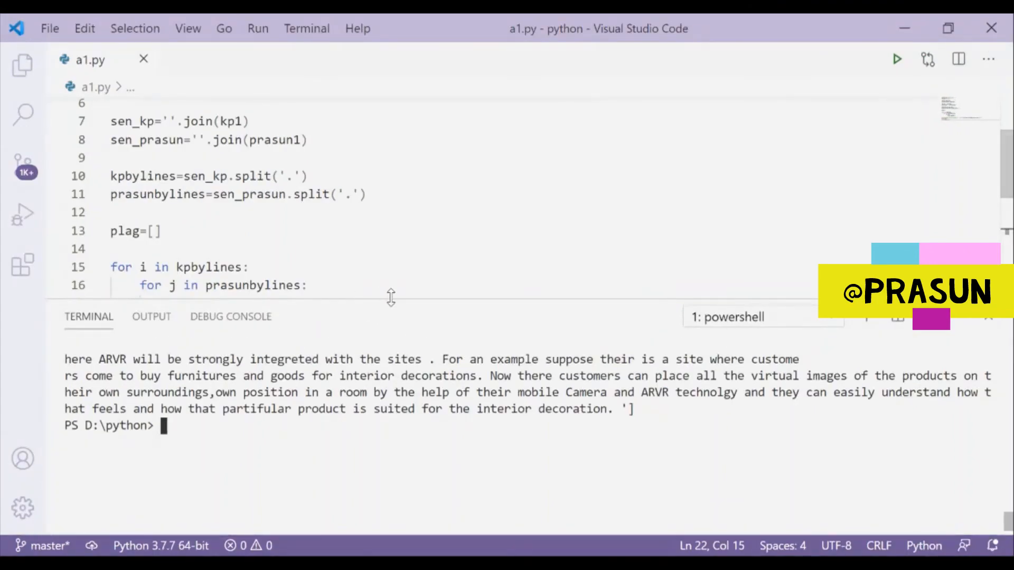